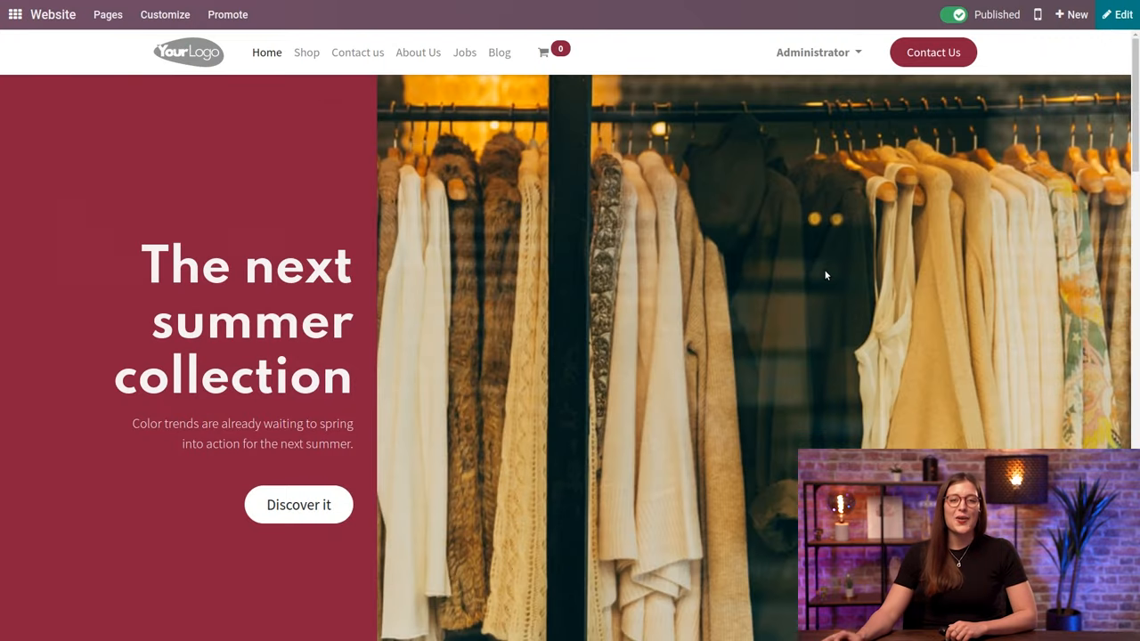
pyautogui.moveTo(963, 207)
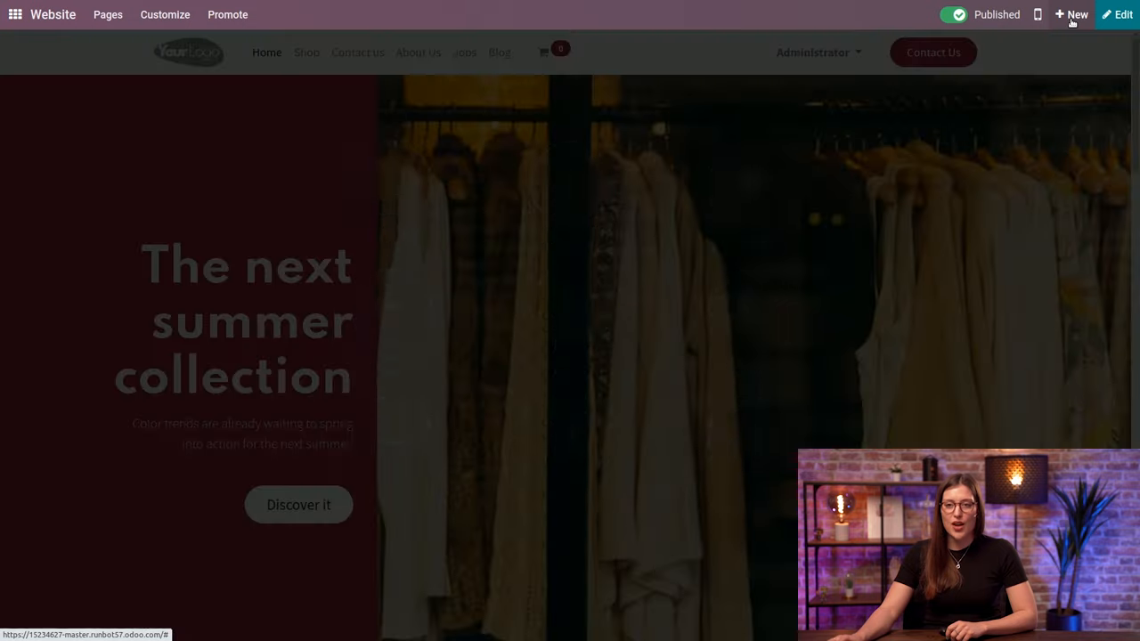
# Step: Bring up the new-content chooser from the top bar's + New button
pyautogui.click(1072, 15)
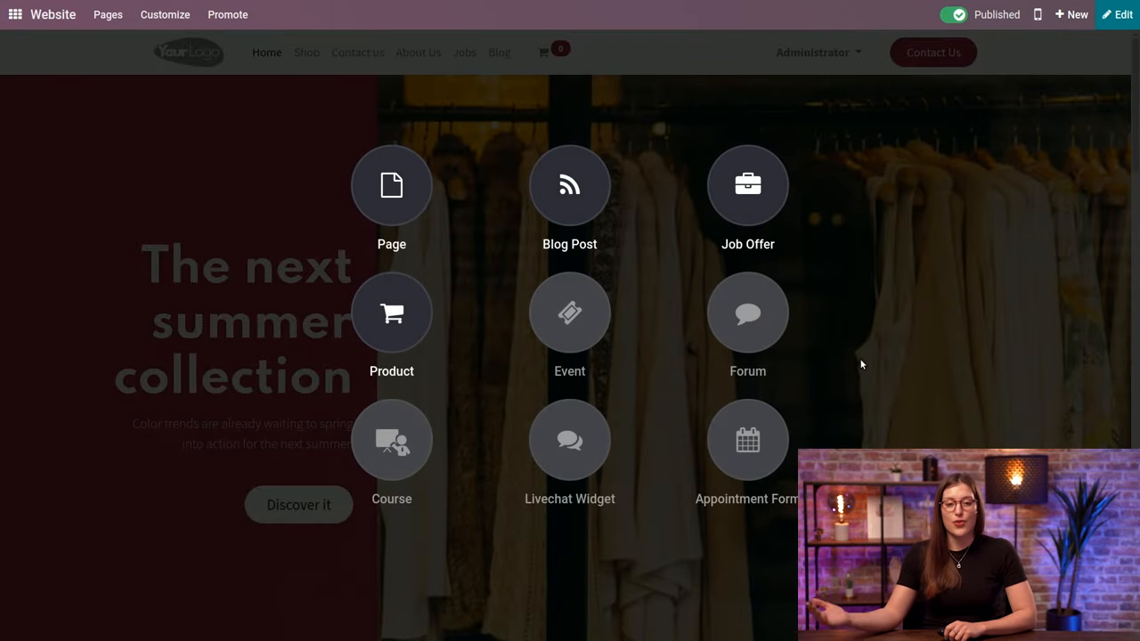
pyautogui.moveTo(569, 185)
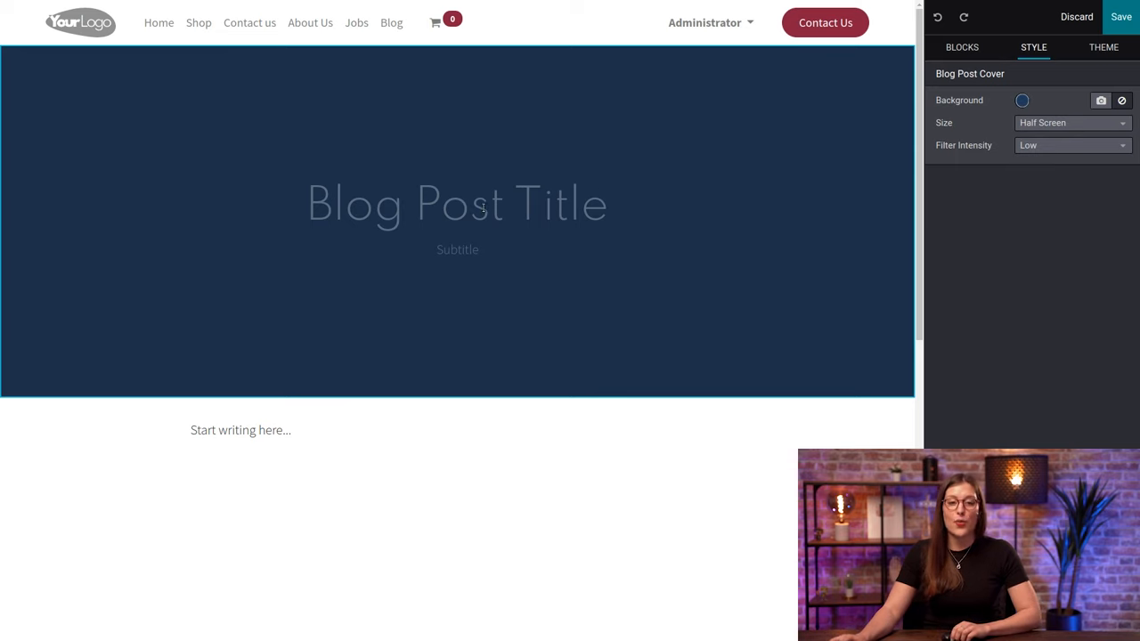
# Step: Replace the cover placeholders with title "Meet Odoo 15" and subtitle "A whole new website builder!"
pyautogui.click(457, 204)
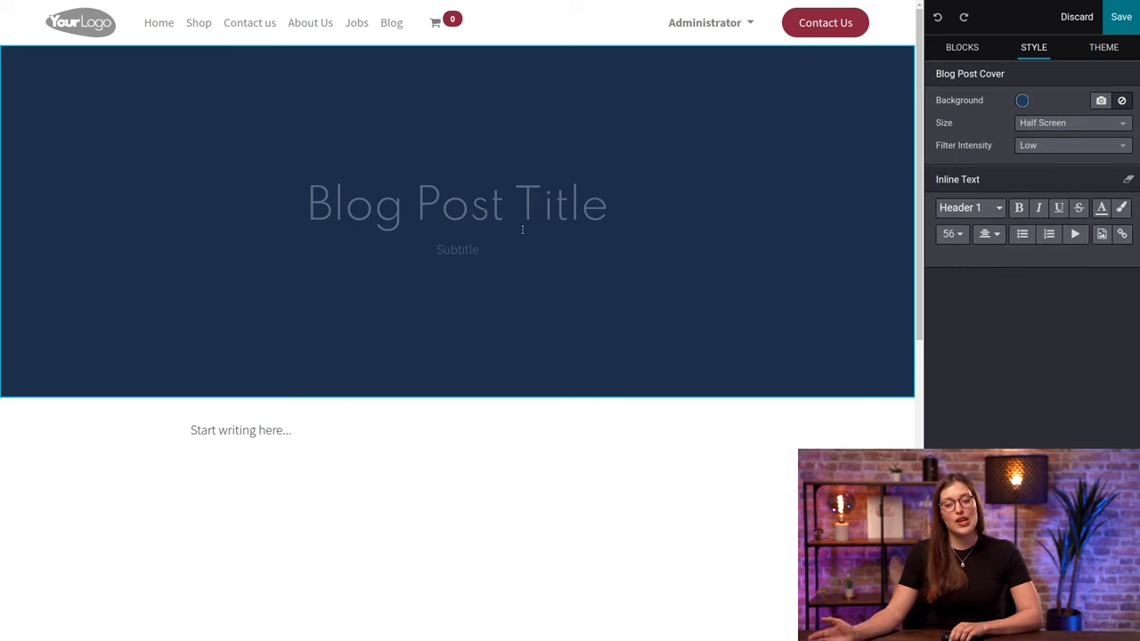
pyautogui.click(457, 203)
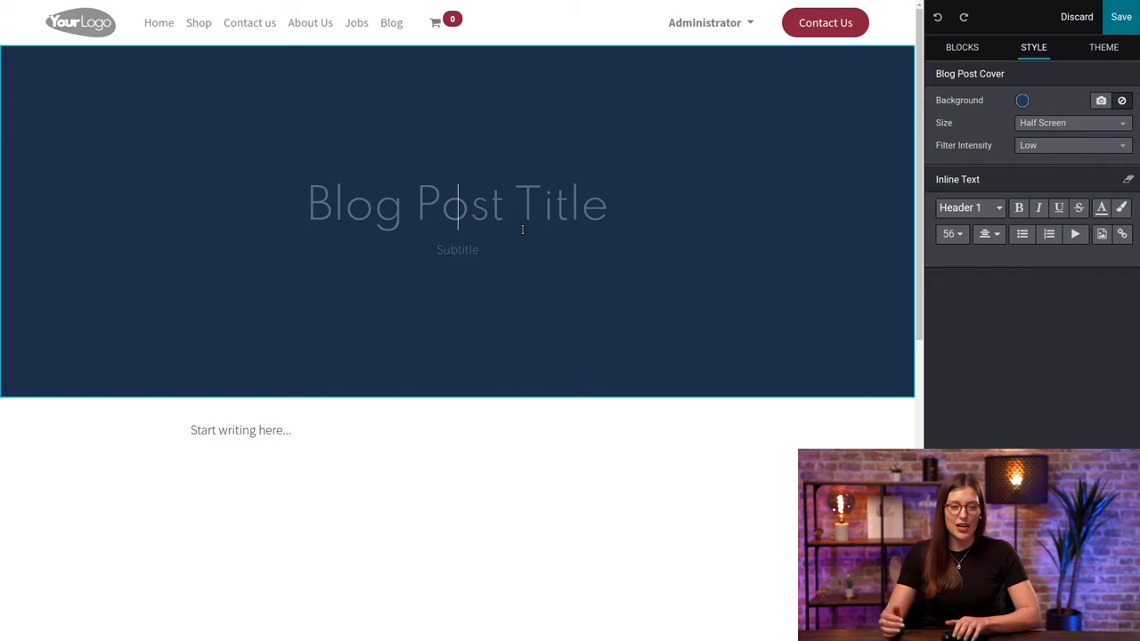
pyautogui.write('Meet')
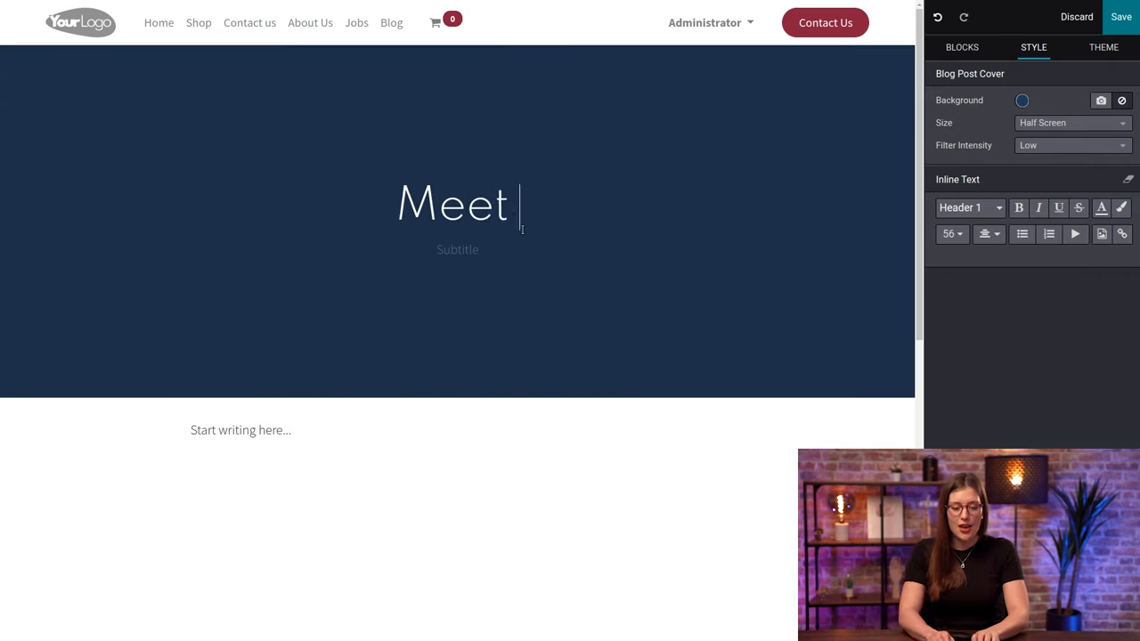
pyautogui.write('Odoo 15')
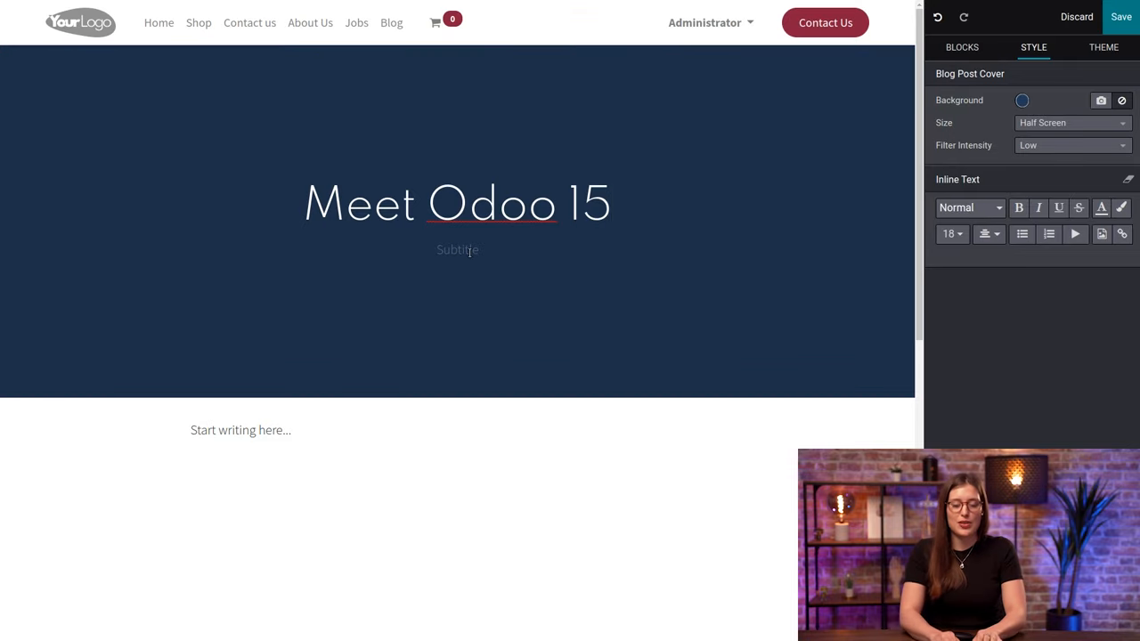
pyautogui.write('A whole')
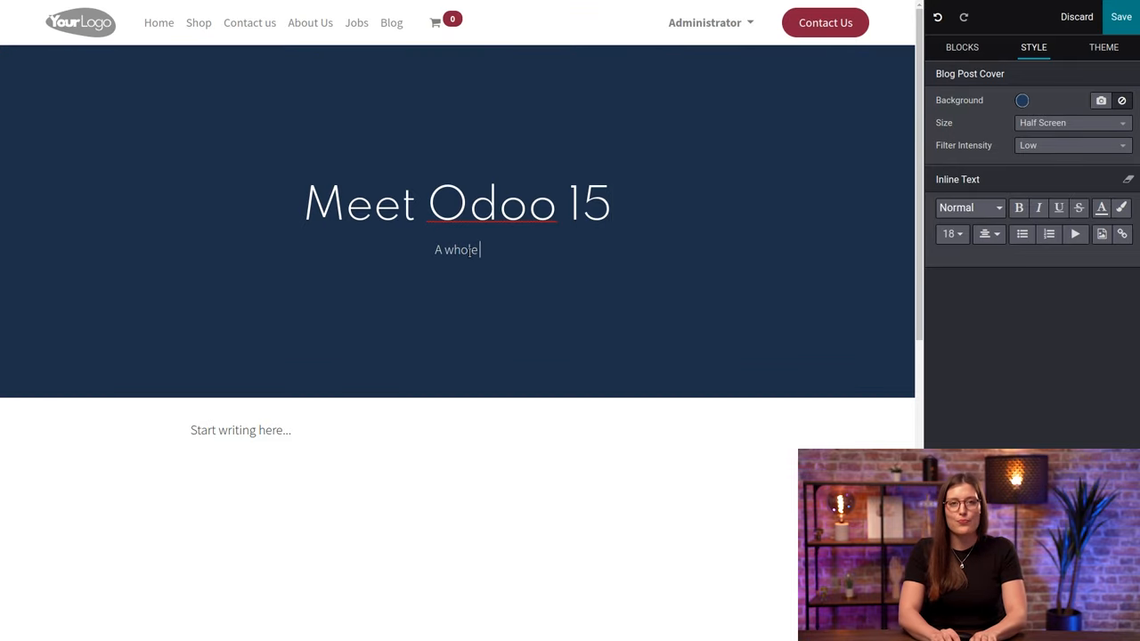
pyautogui.write('new website')
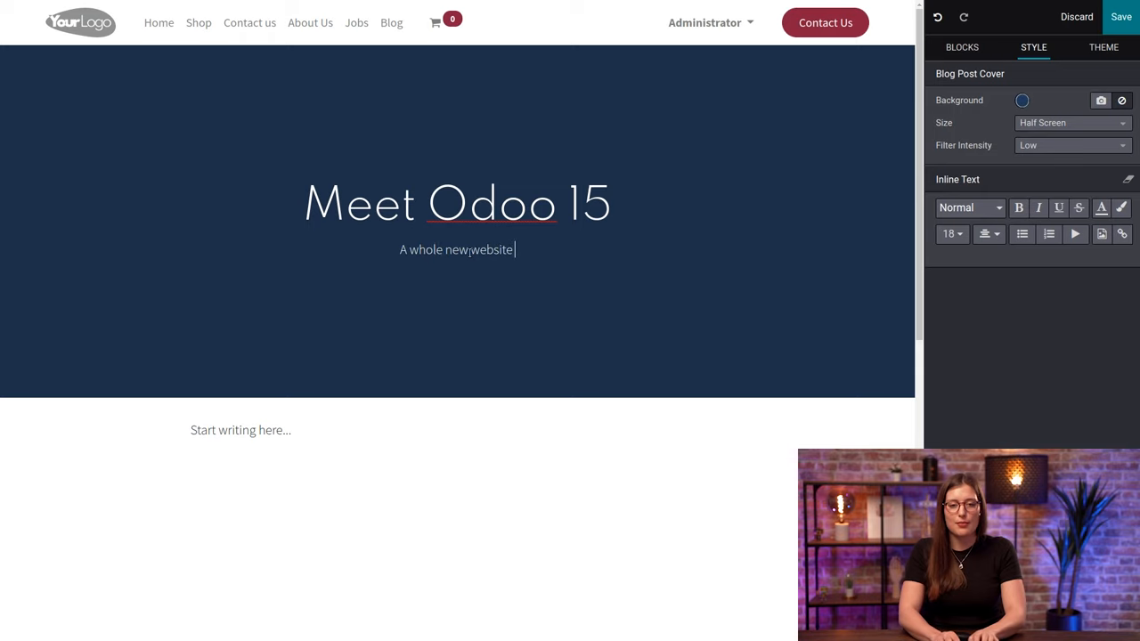
pyautogui.write('builder!')
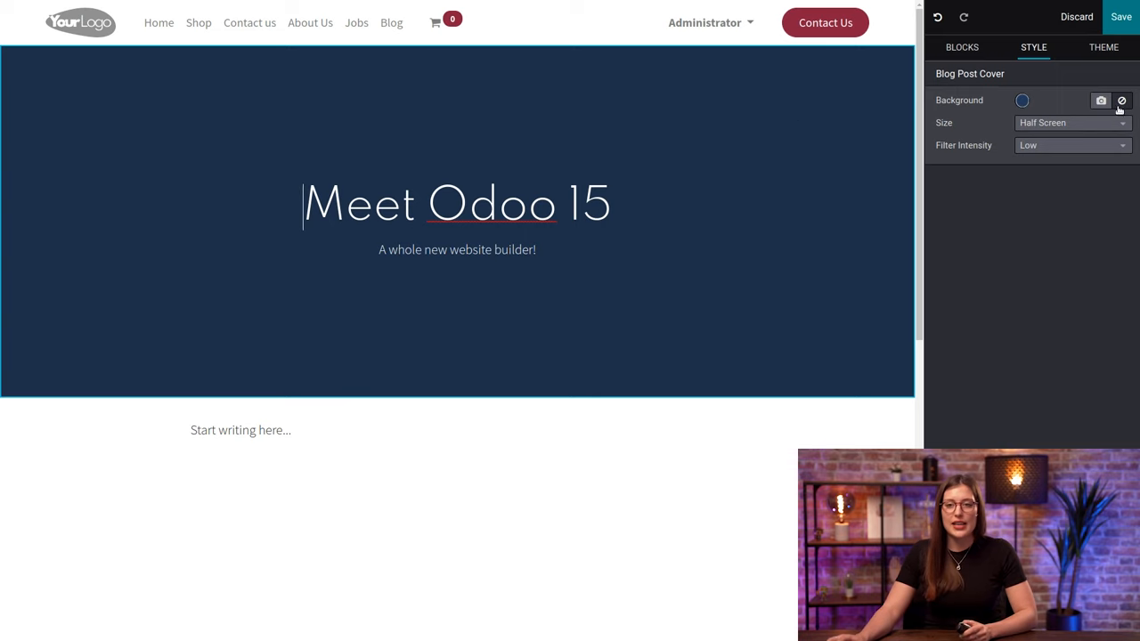
# Step: Pick the Welcome to Odoo 15 illustration as the cover's background image
pyautogui.click(1101, 100)
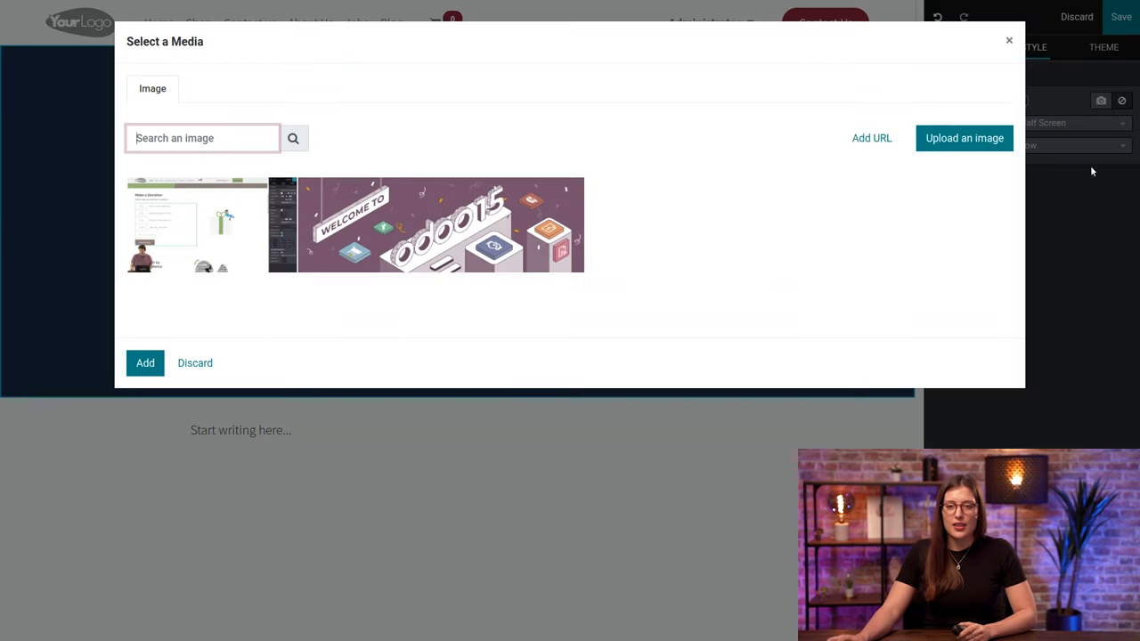
pyautogui.click(426, 225)
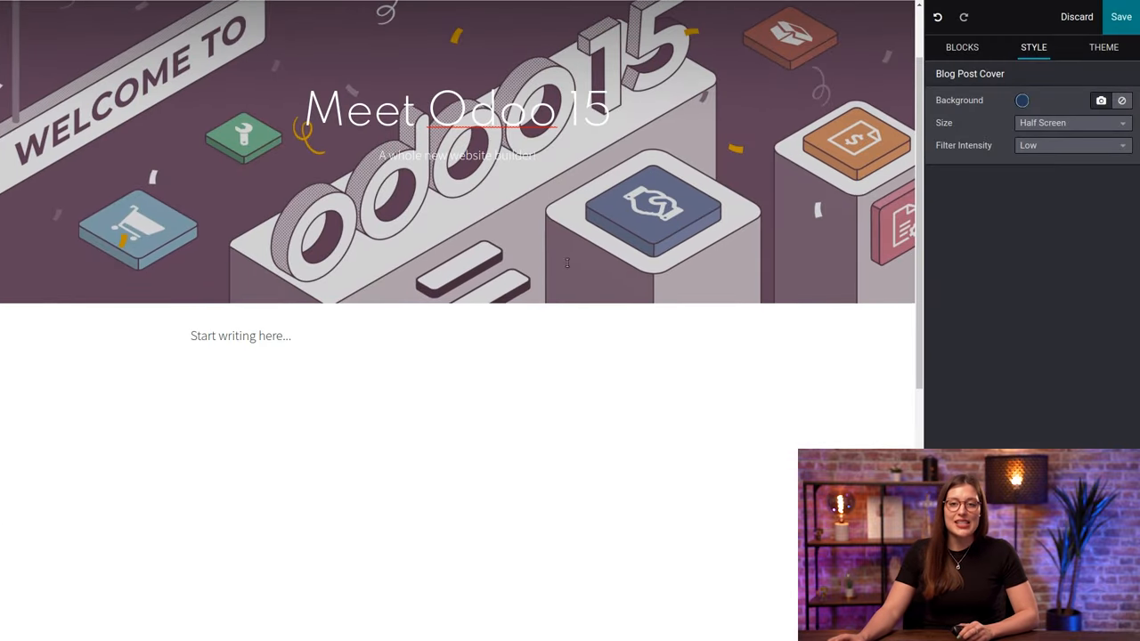
pyautogui.click(962, 47)
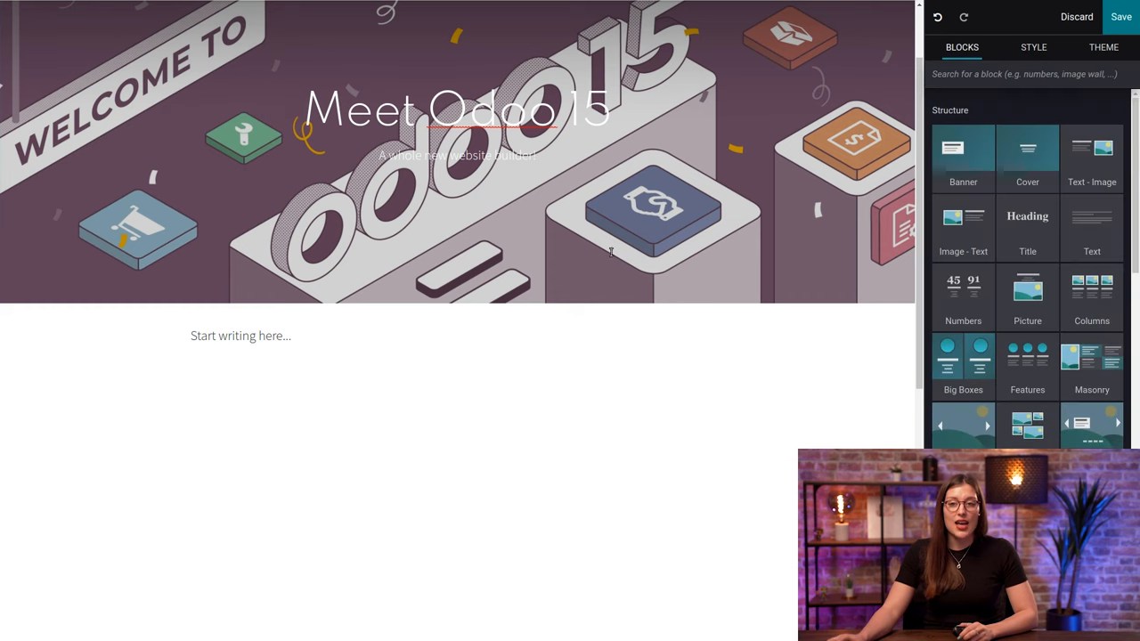
pyautogui.moveTo(1027, 365)
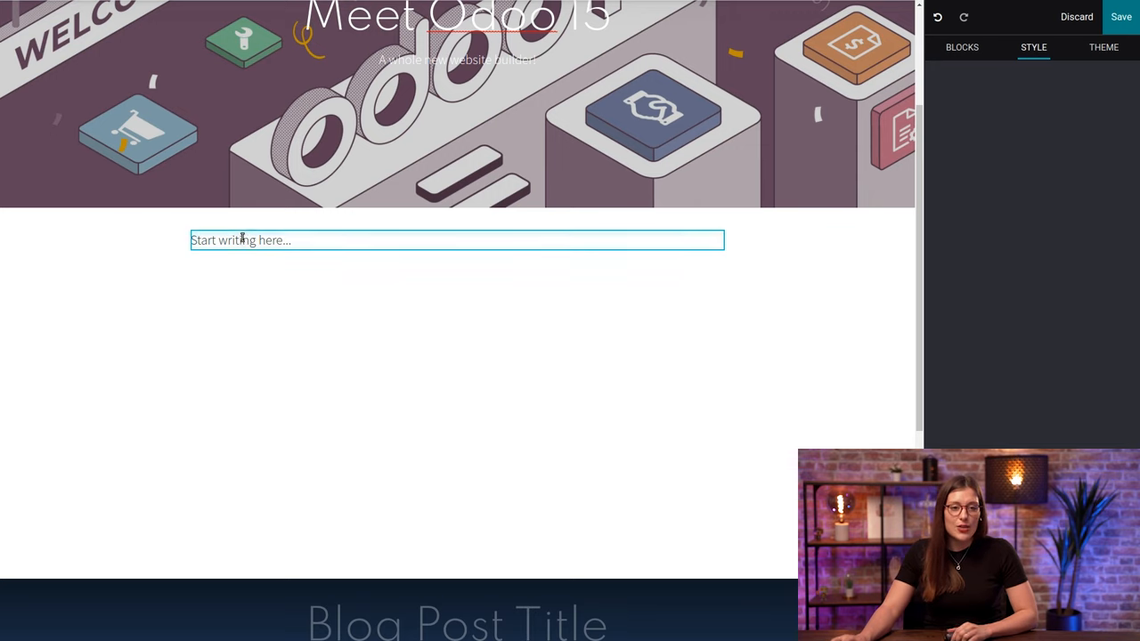
# Step: Insert a Text block with the intro paragraphs beginning "Odoo 15 is here!" and start a new line
pyautogui.write('/')
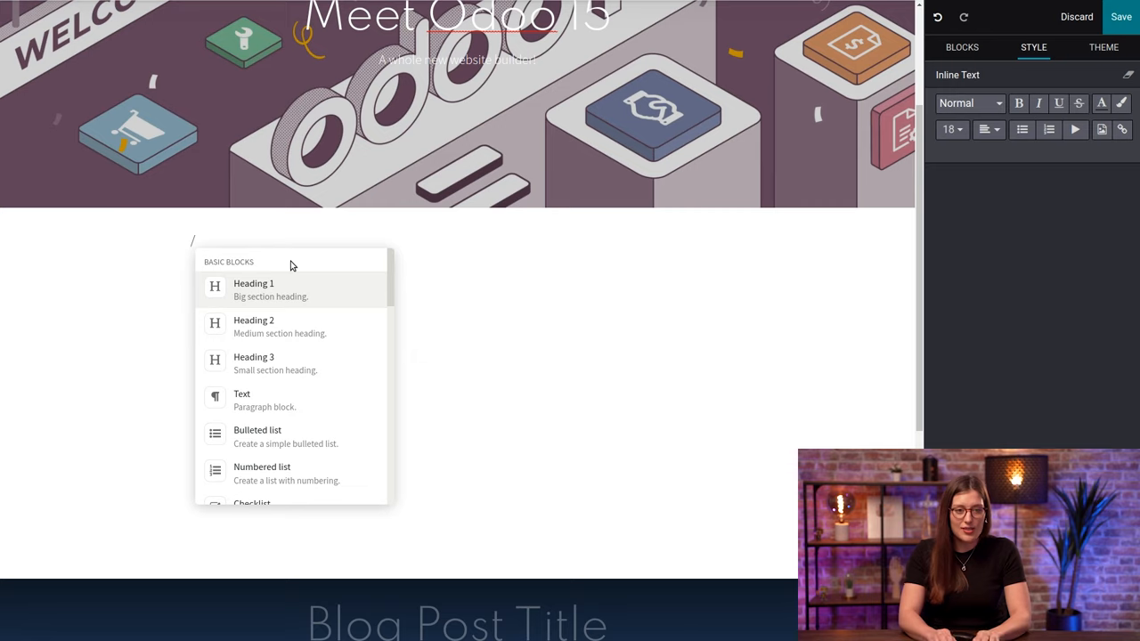
pyautogui.write('te')
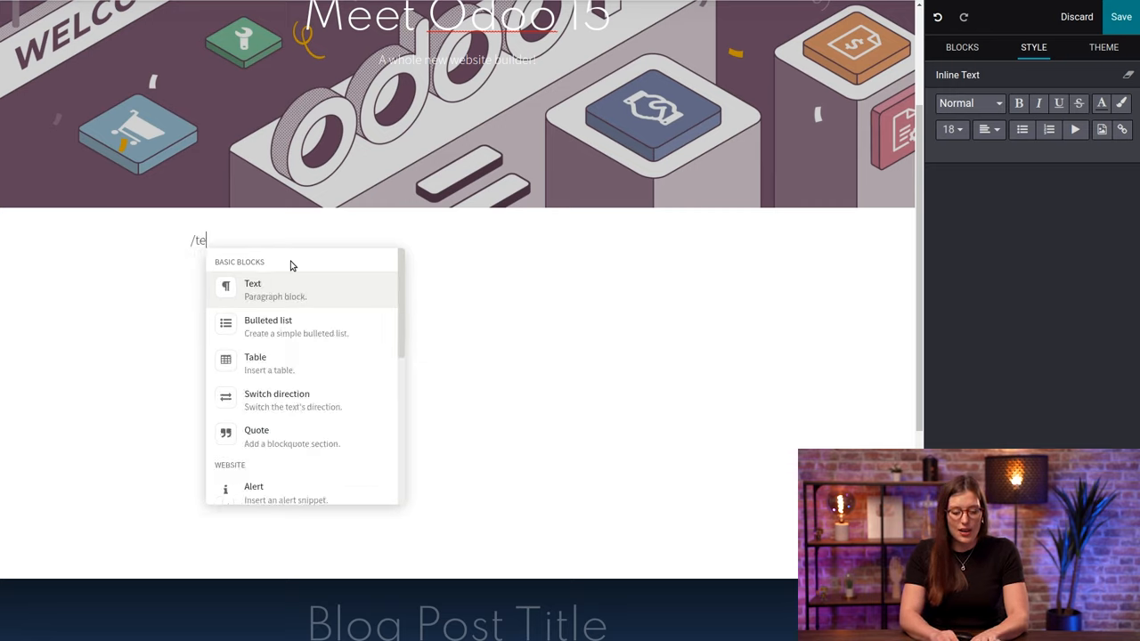
pyautogui.click(252, 290)
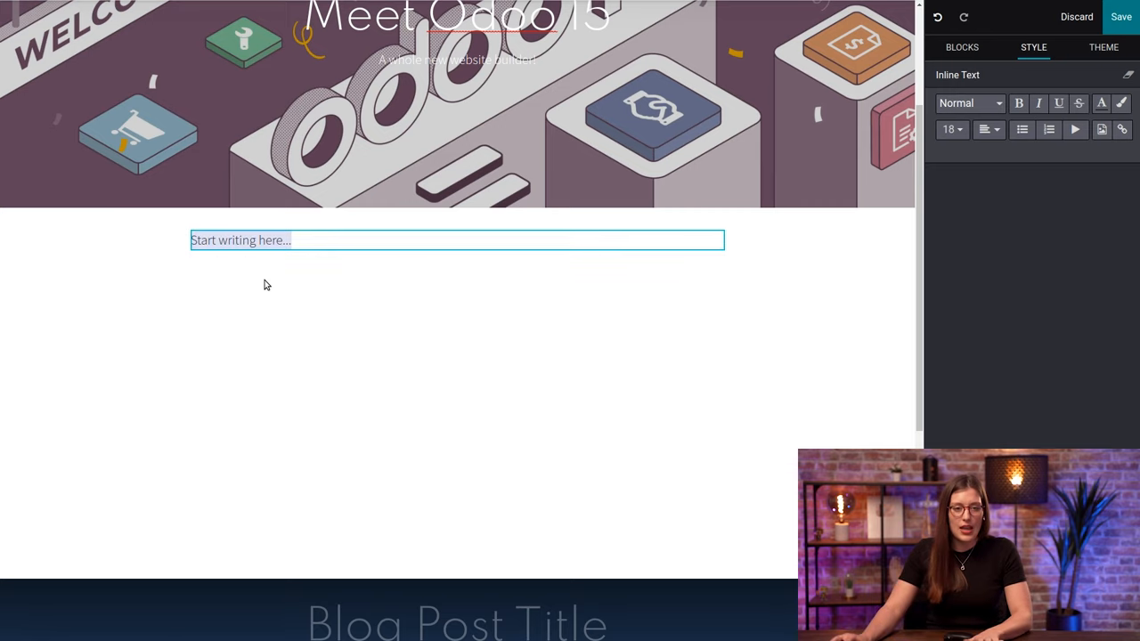
pyautogui.write('Odoo 15 is here! This is our most efficient, clever and collaborative version.')
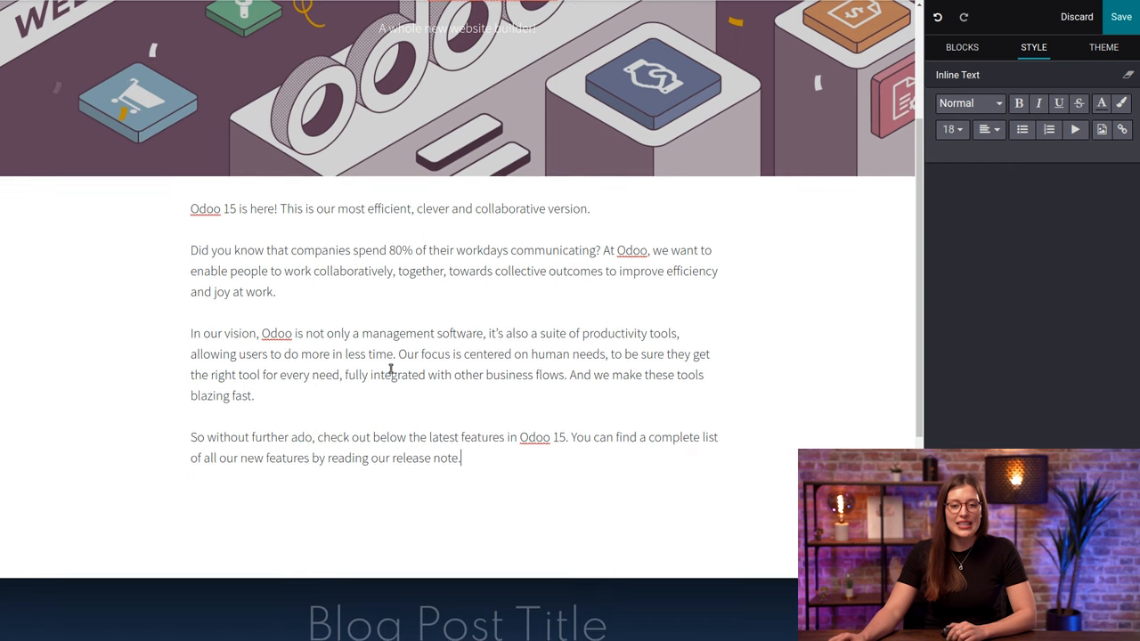
pyautogui.click(397, 361)
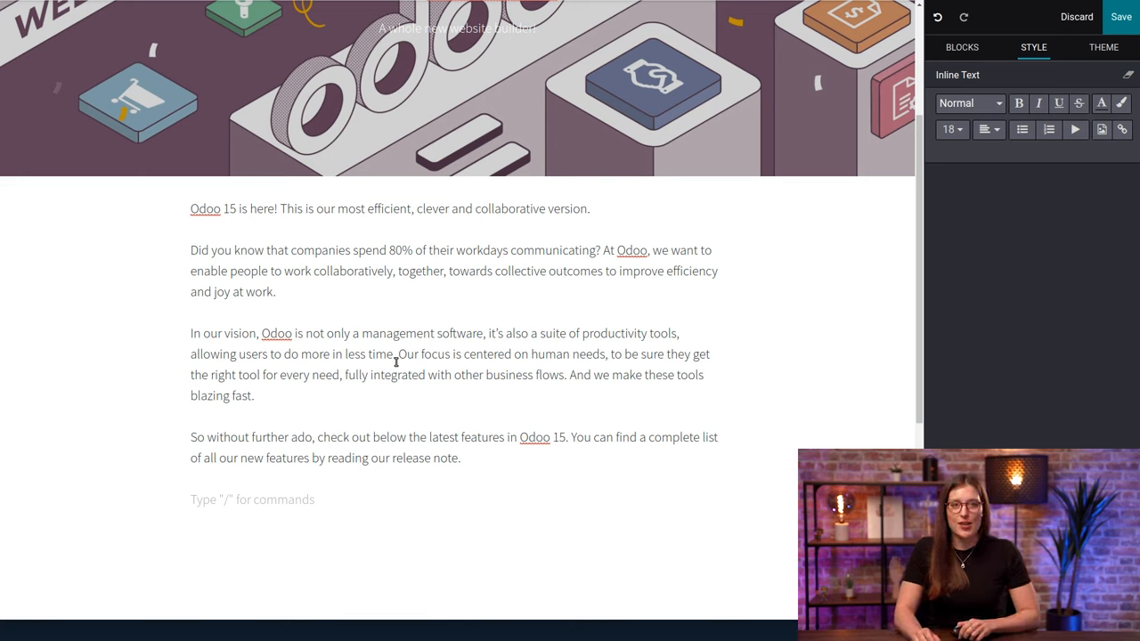
# Step: Add the Heading 2 "Discuss: A new collaborative way of working"
pyautogui.write('/')
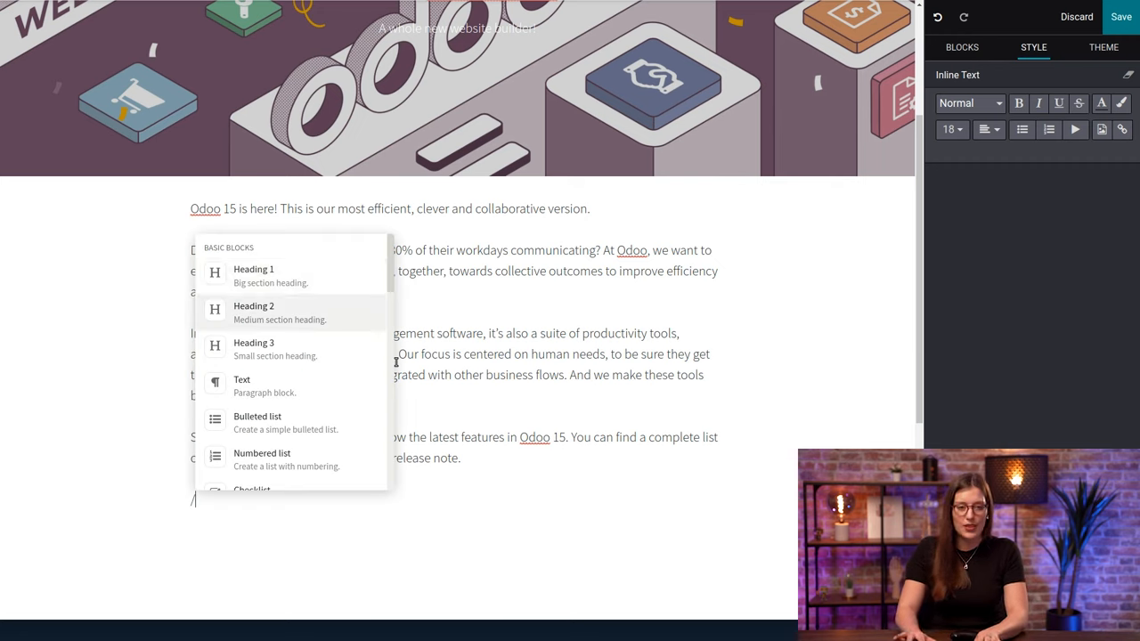
pyautogui.click(254, 312)
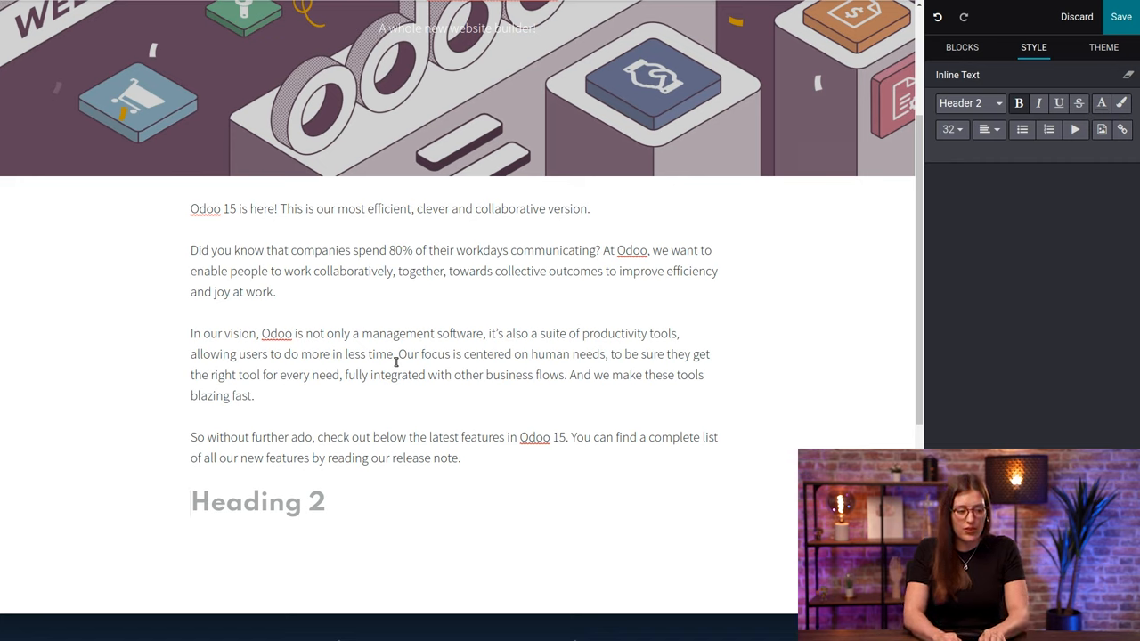
pyautogui.write('Discuss')
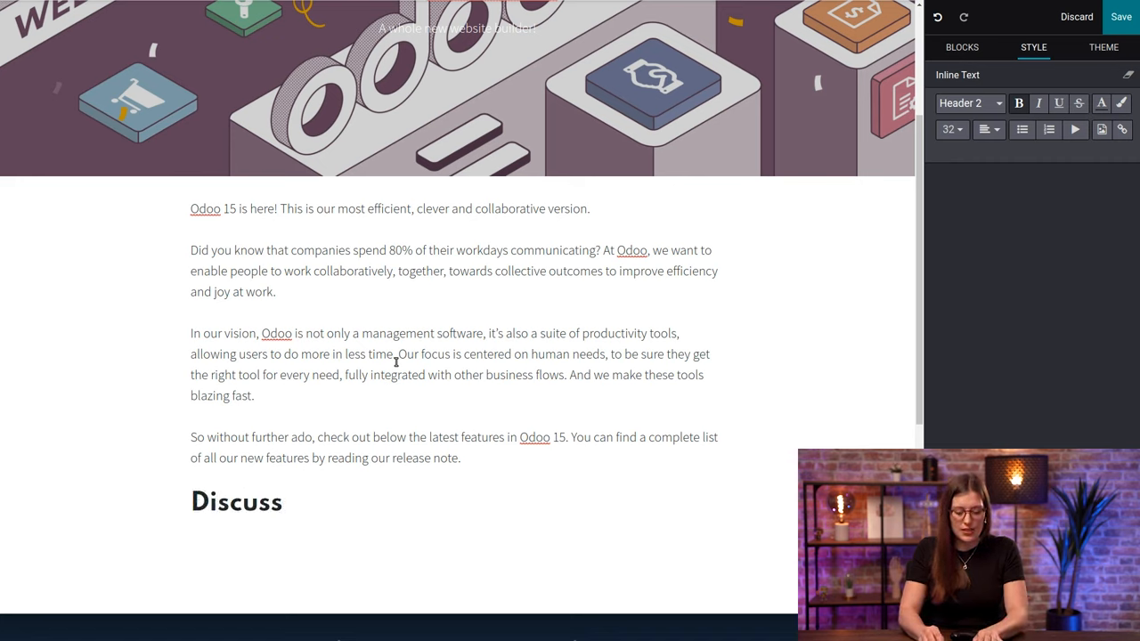
pyautogui.write(': A new')
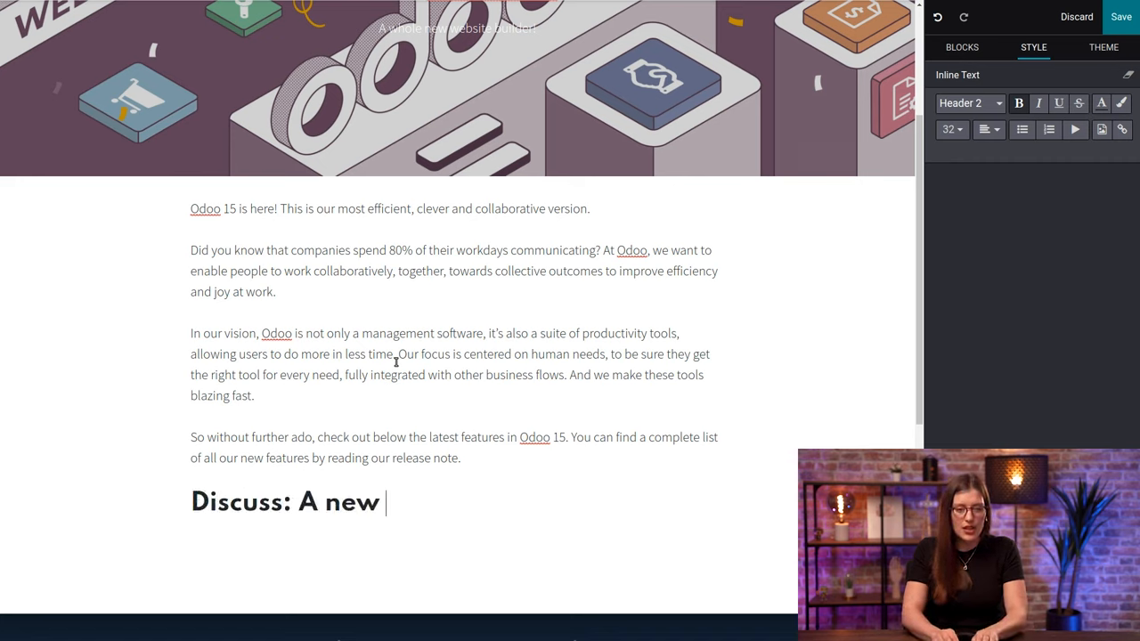
pyautogui.write('collaborative way of working')
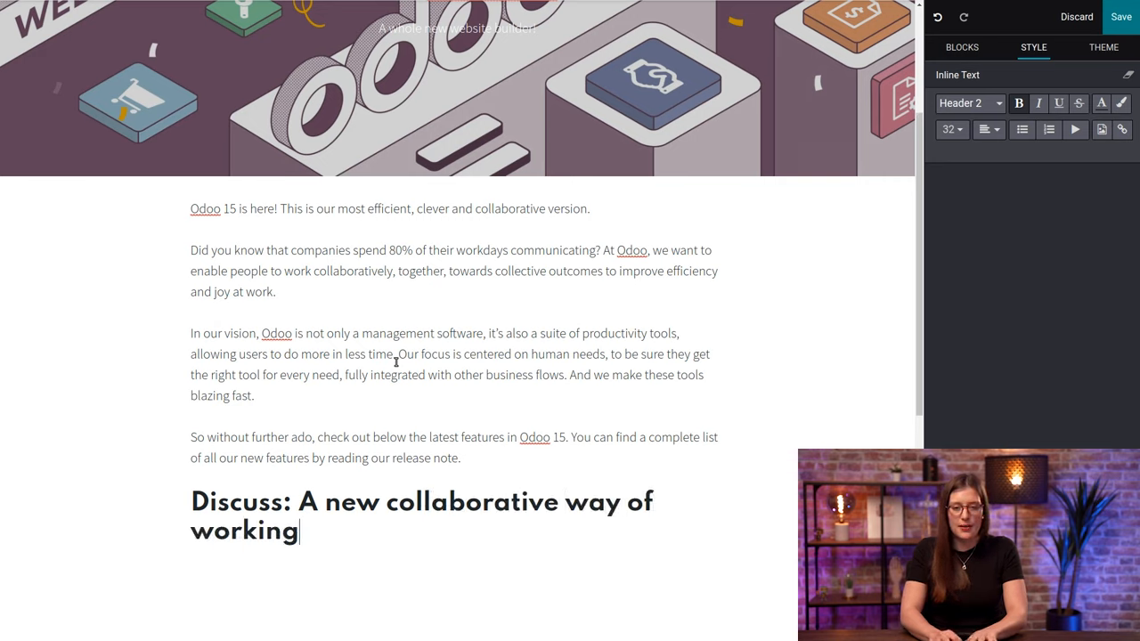
# Step: Add a second Heading 2 "Website Builder: Introducing our AI engine!" below it
pyautogui.write('/')
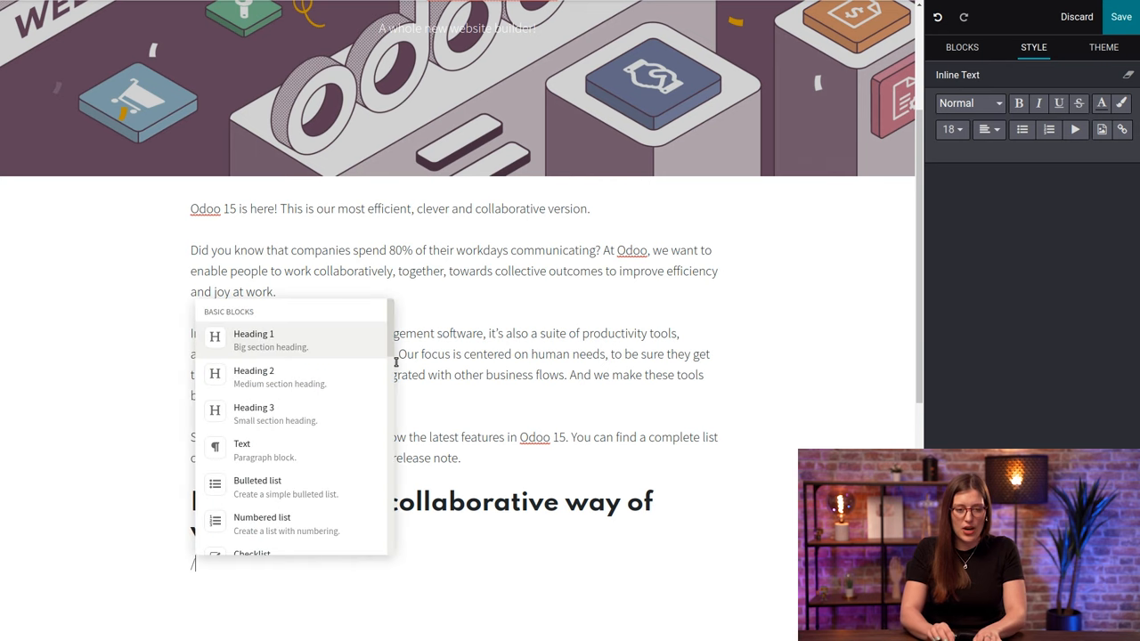
pyautogui.click(254, 377)
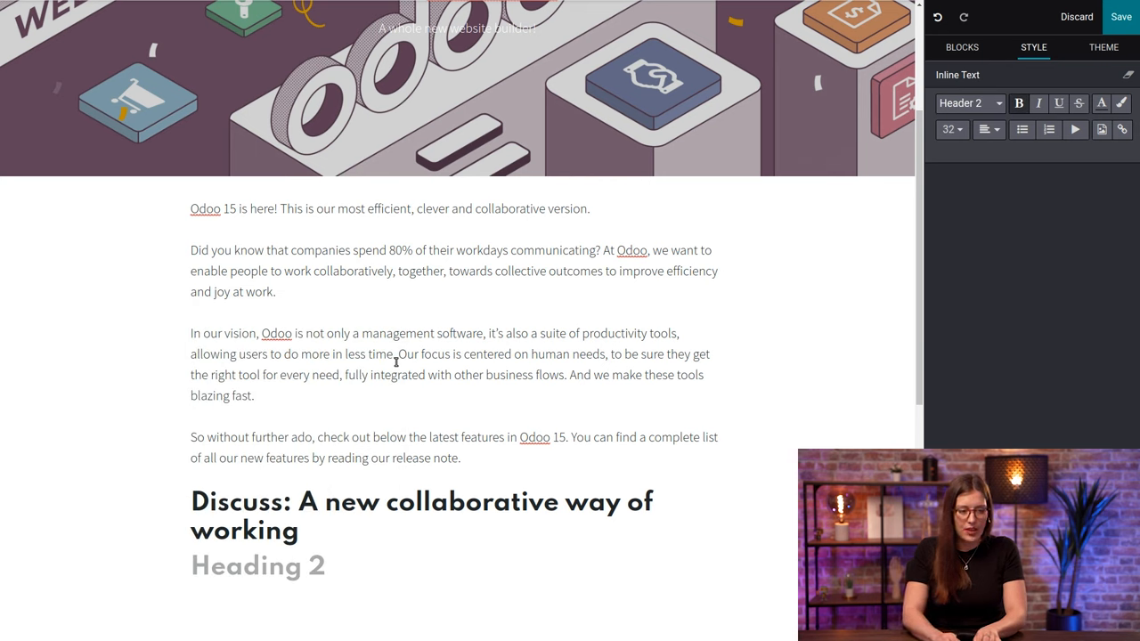
pyautogui.write('Website')
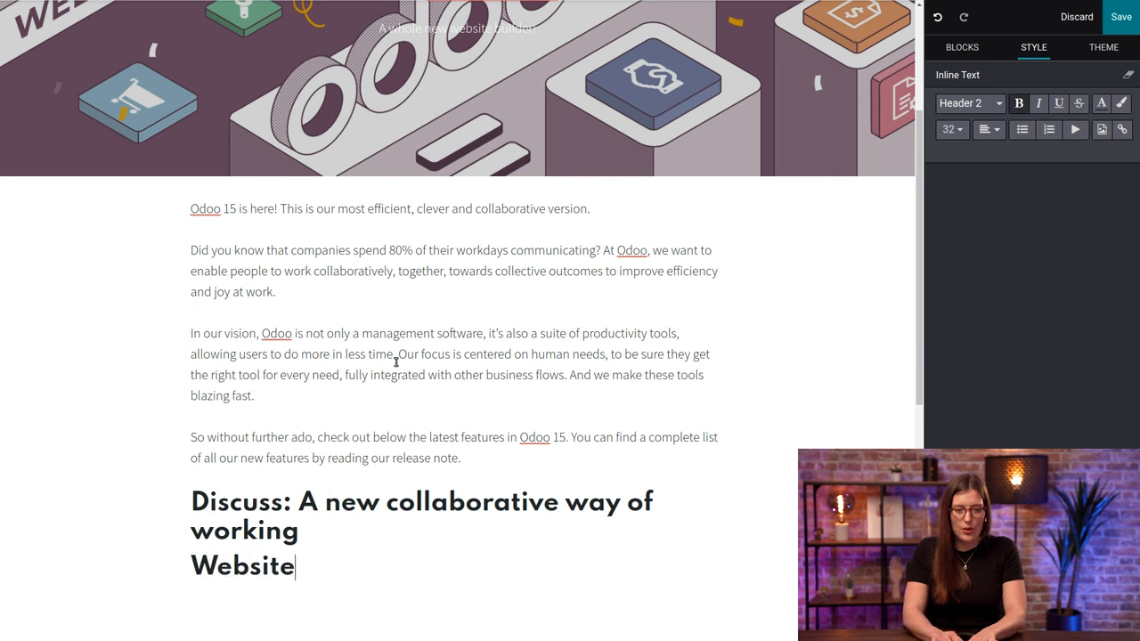
pyautogui.write('Builder:')
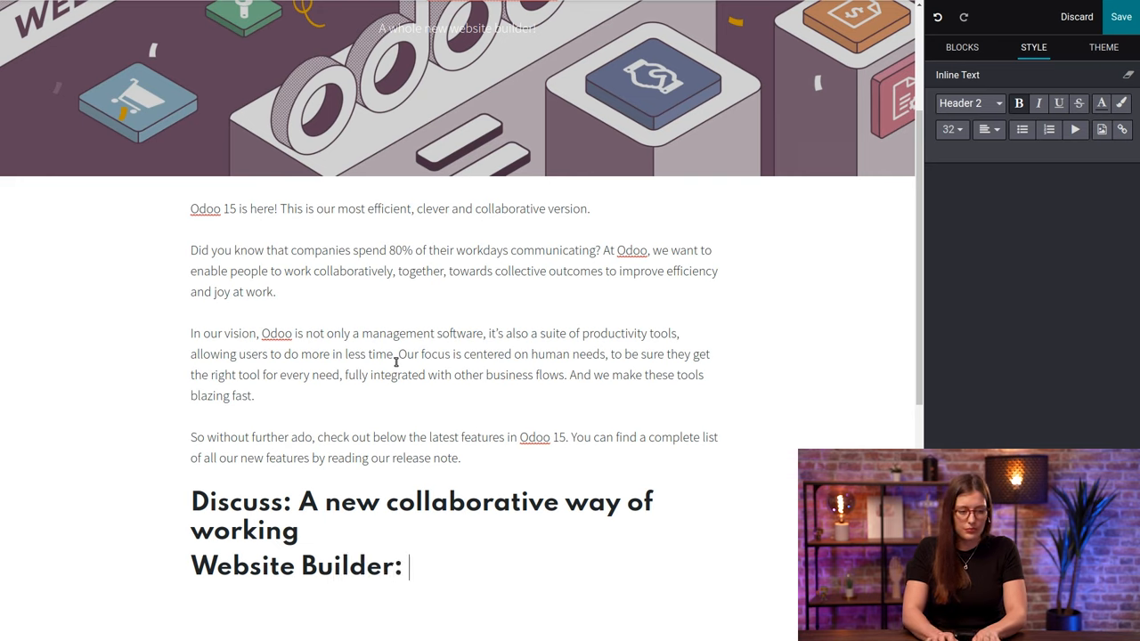
pyautogui.write('Introducing')
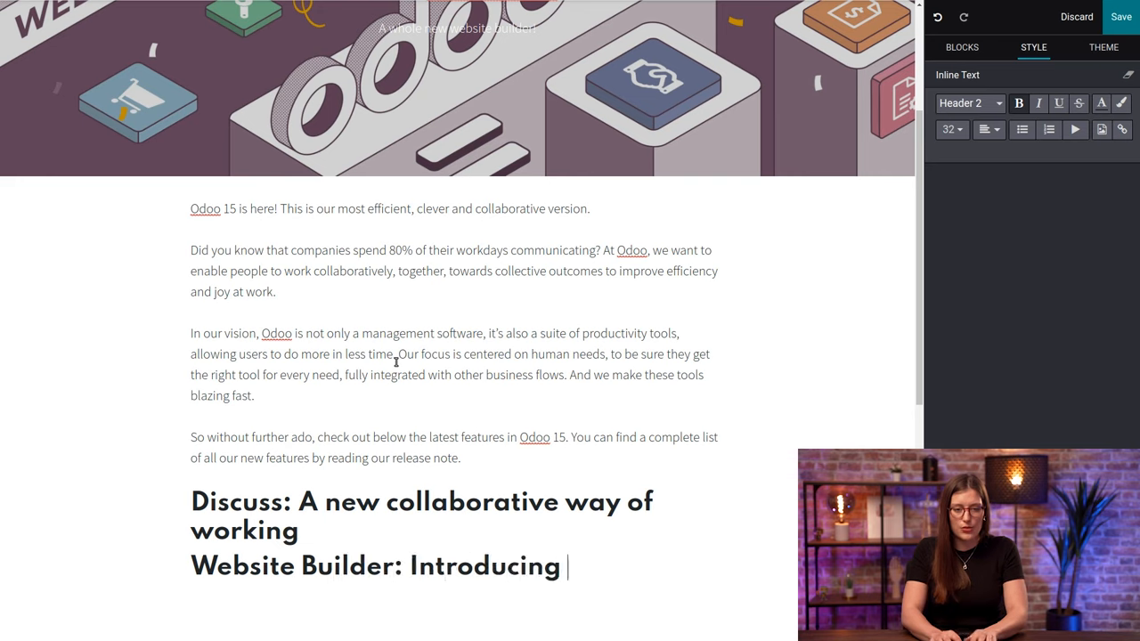
pyautogui.write('our AI engine')
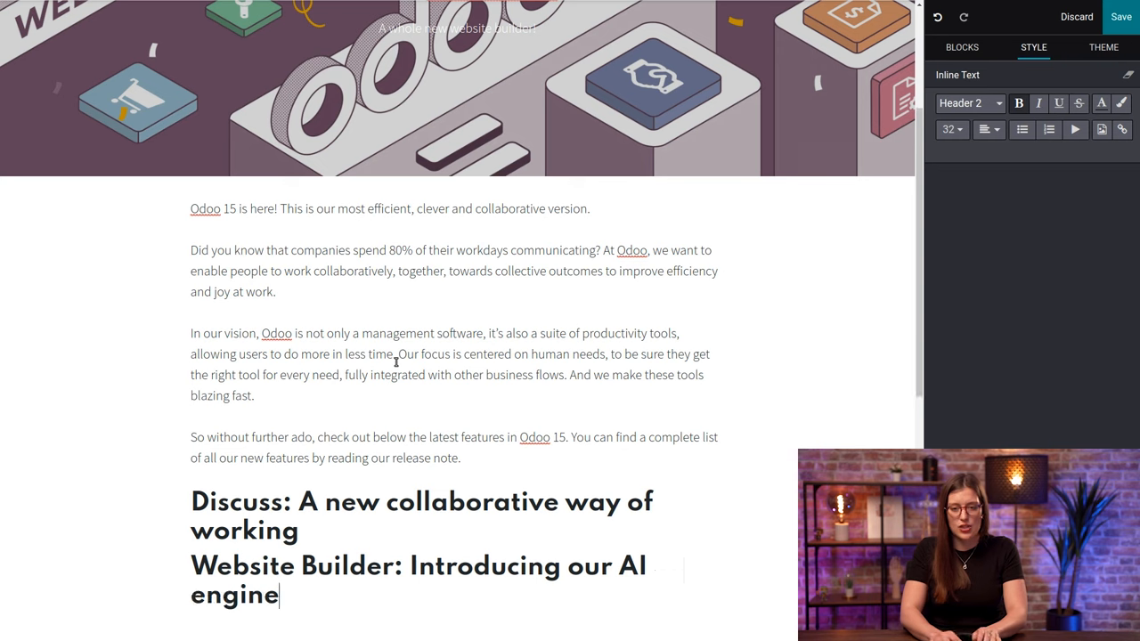
pyautogui.write('!')
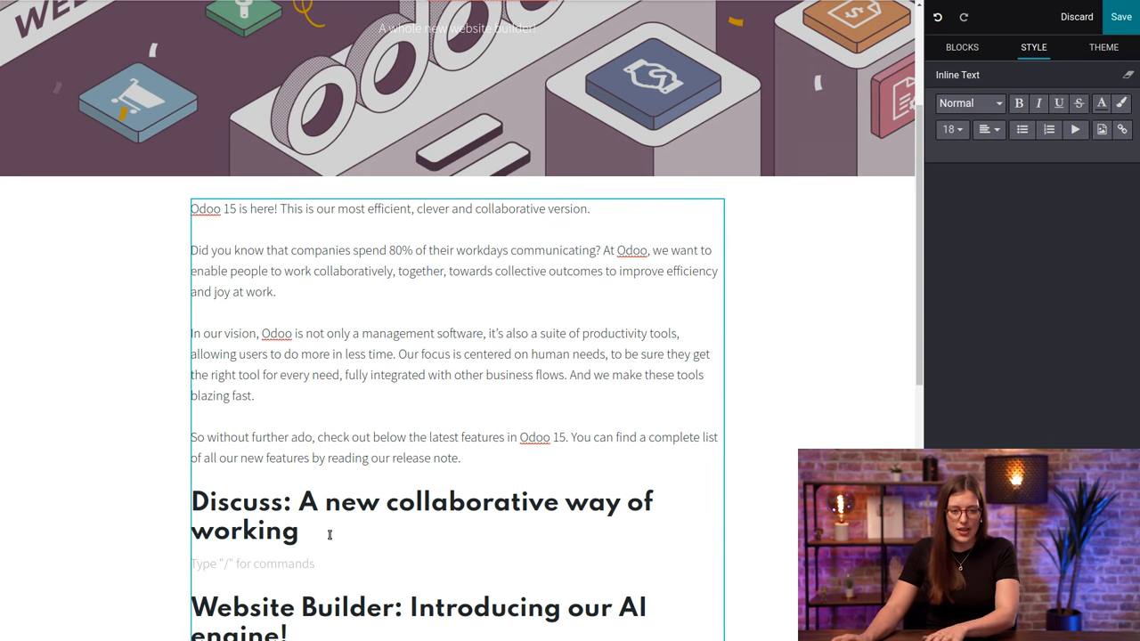
# Step: Paste the Discuss video-conference text under its heading and insert a Text block under Website Builder
pyautogui.write('/')
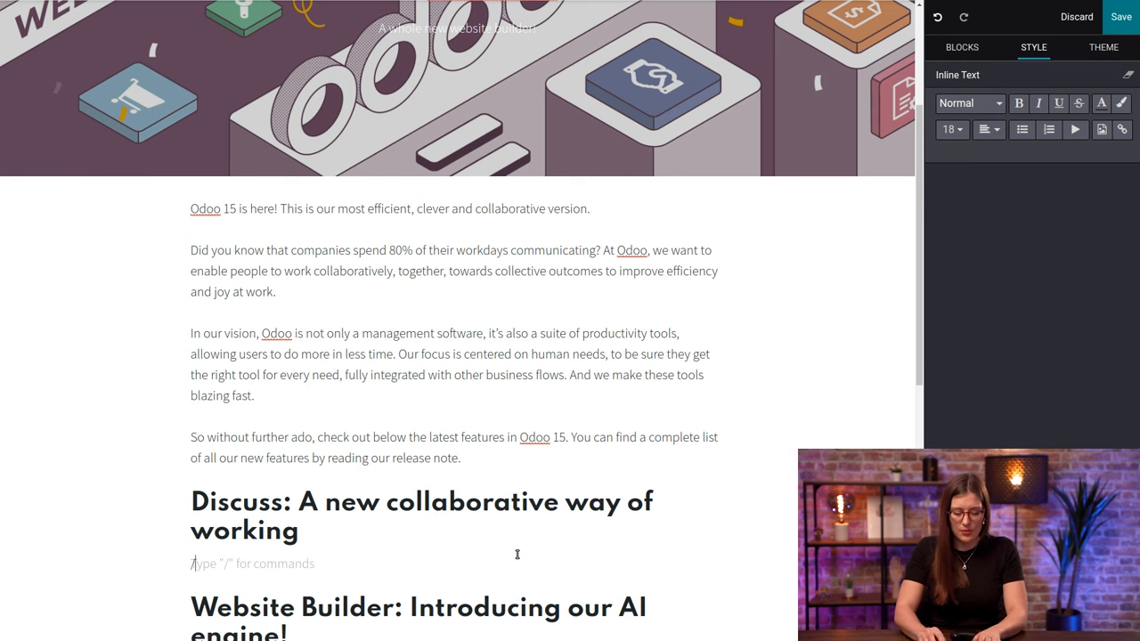
pyautogui.write("Writing a message too long? Well say no more and let's introduce you to video conferencing in Discuss.")
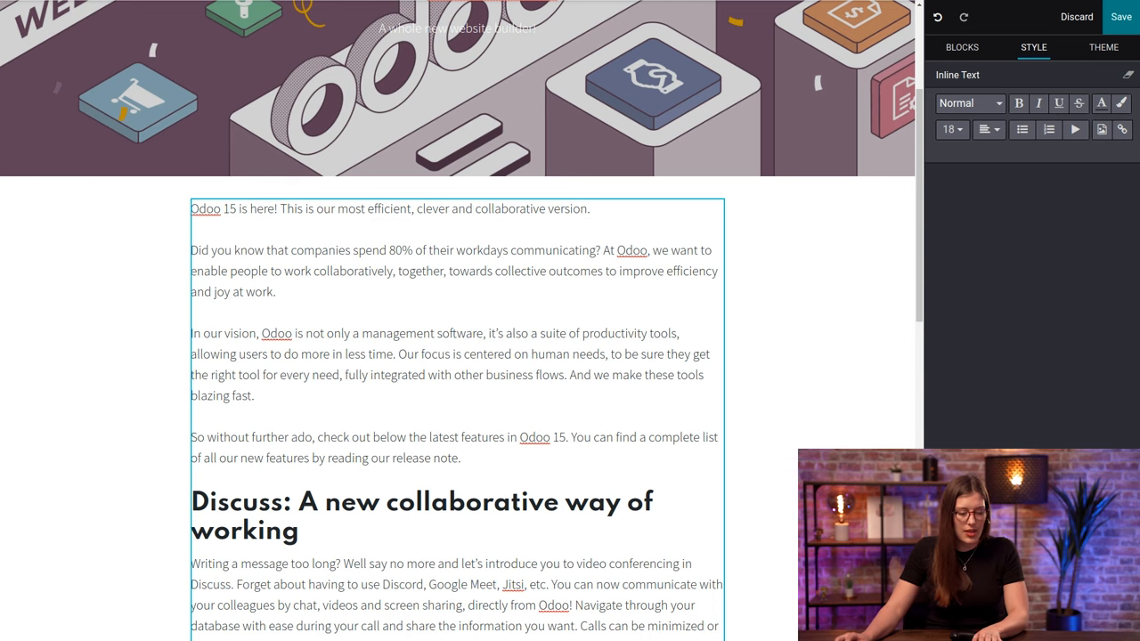
pyautogui.scroll(-3)
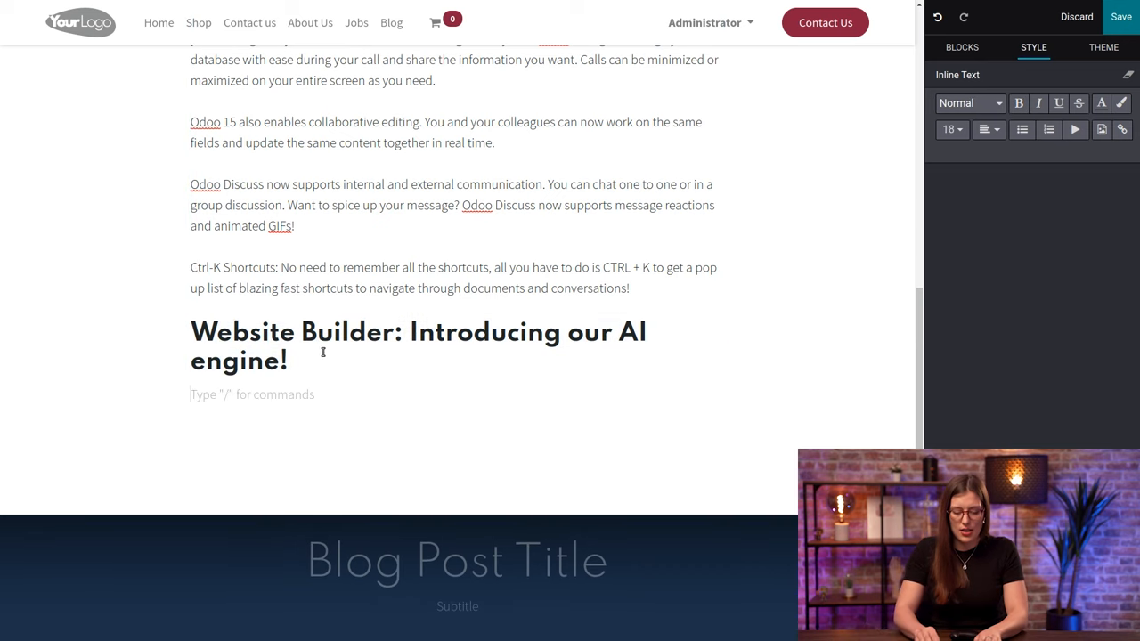
pyautogui.write('/text')
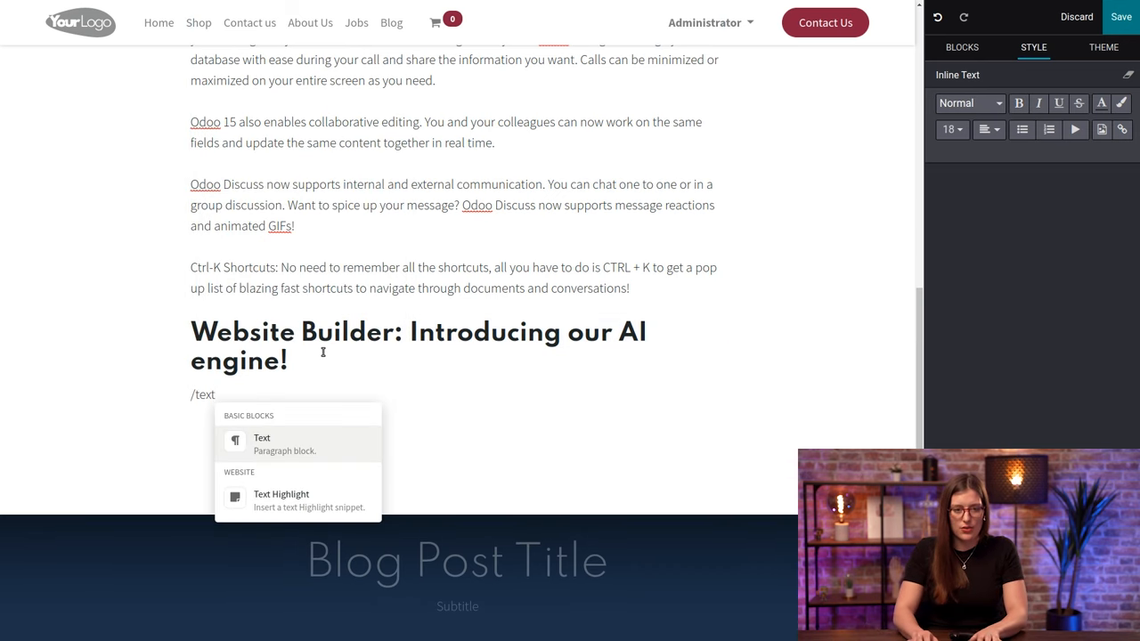
pyautogui.click(262, 443)
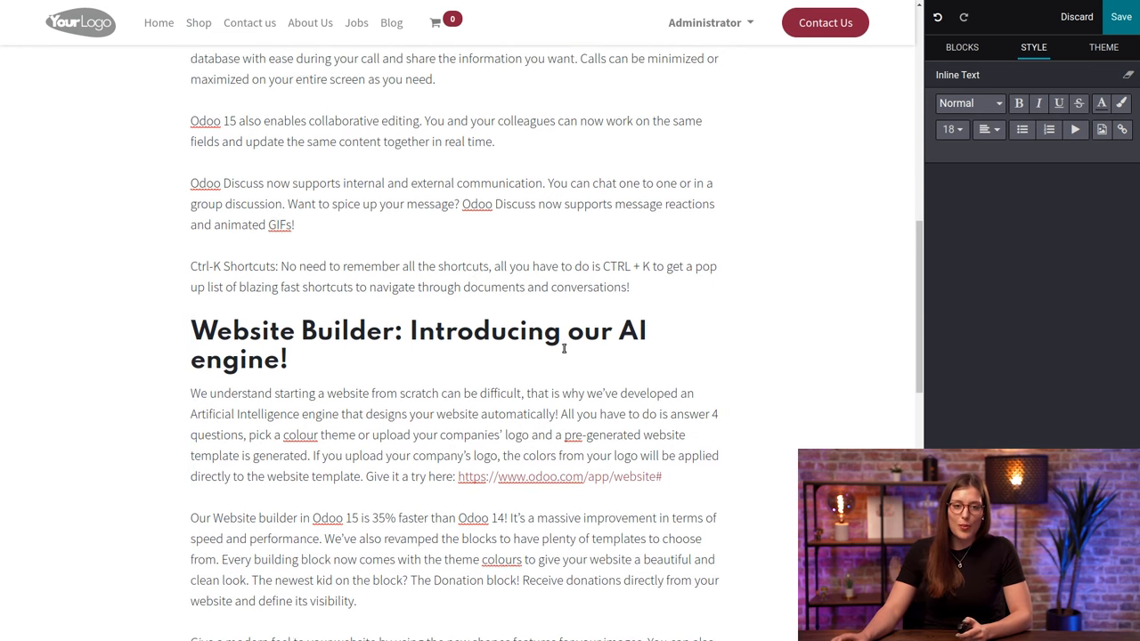
# Step: Scroll down to the end of the Ctrl-K Shortcuts paragraph
pyautogui.scroll(-3)
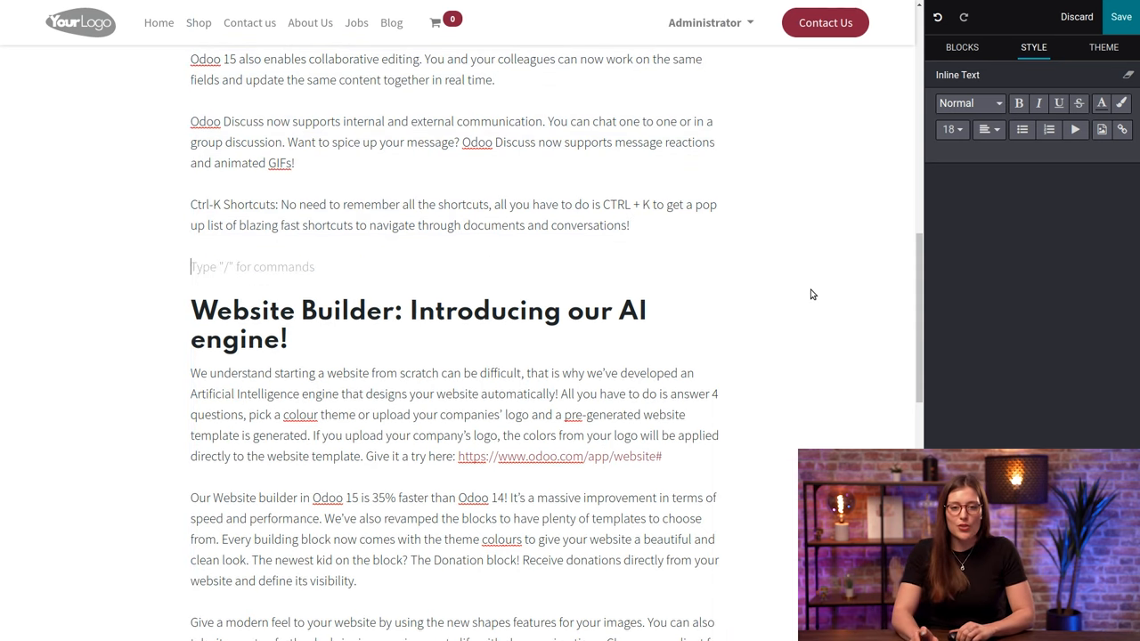
# Step: Insert a Video block with the YouTube keynote URL on the empty line
pyautogui.write('/vi')
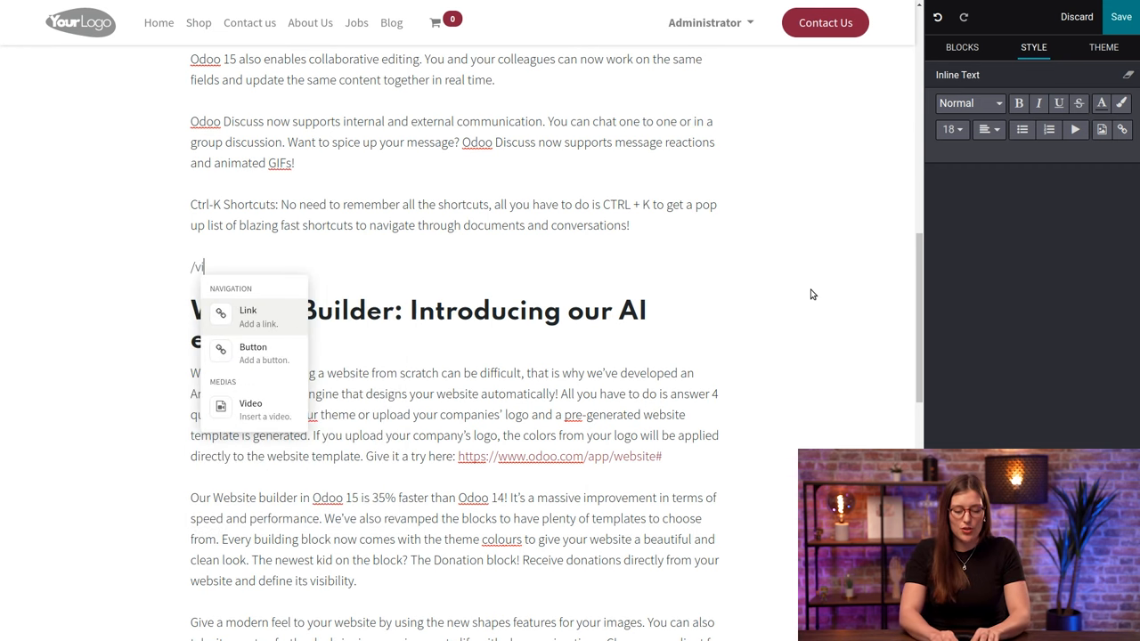
pyautogui.click(250, 409)
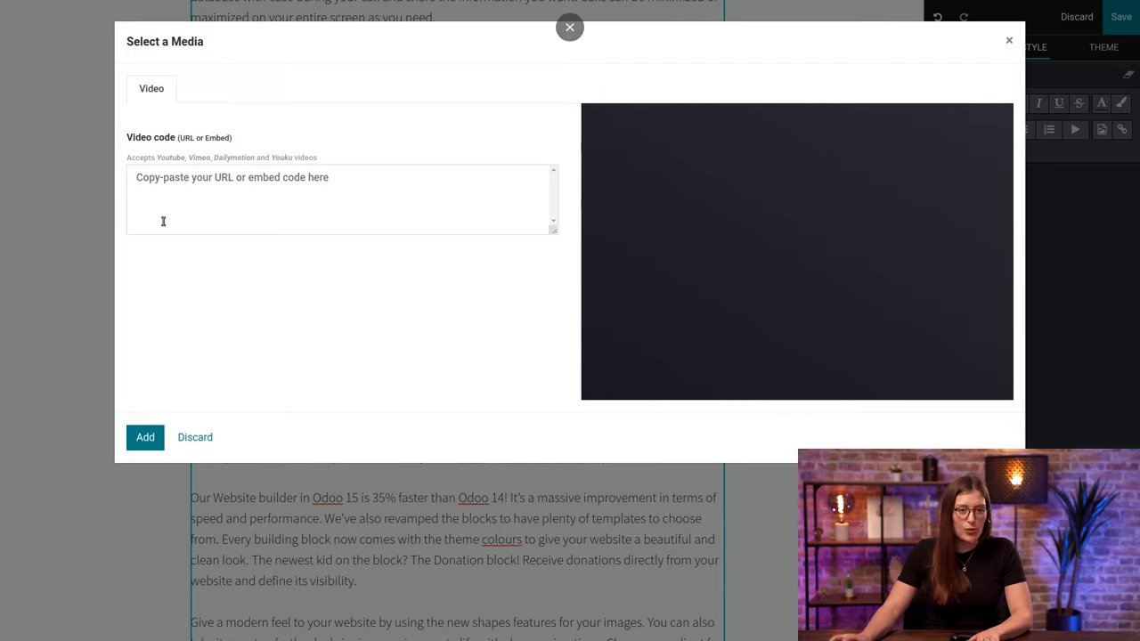
pyautogui.write('https://www.youtube.com/watch?v=yI1efQG5954&list=TLGGrKKA9r26AlcwNDA1MjAyMg')
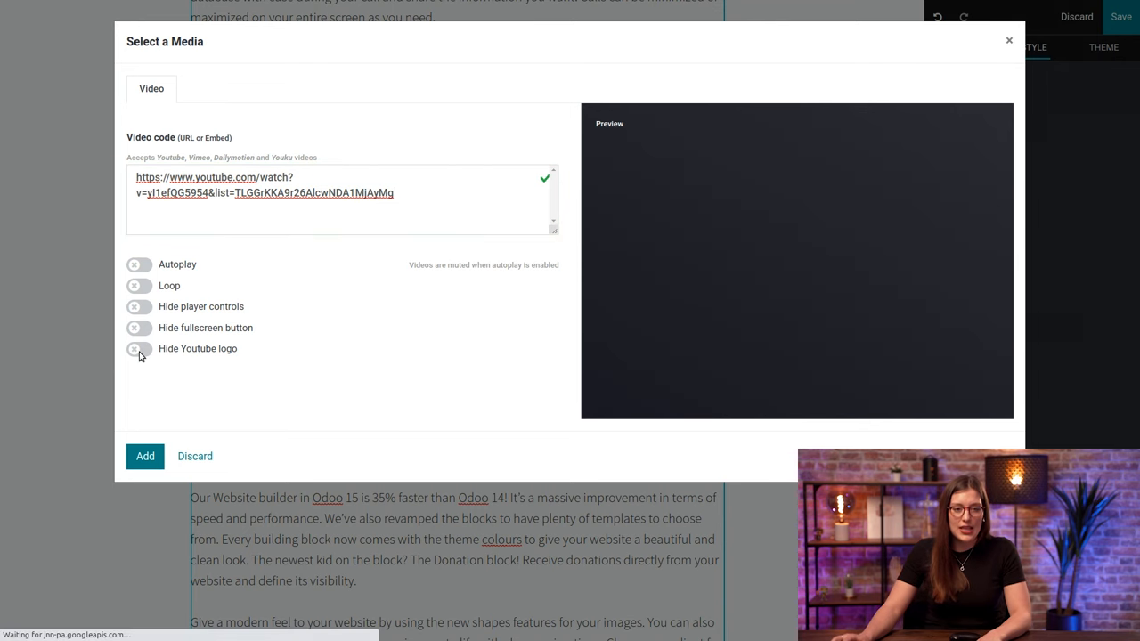
pyautogui.click(139, 348)
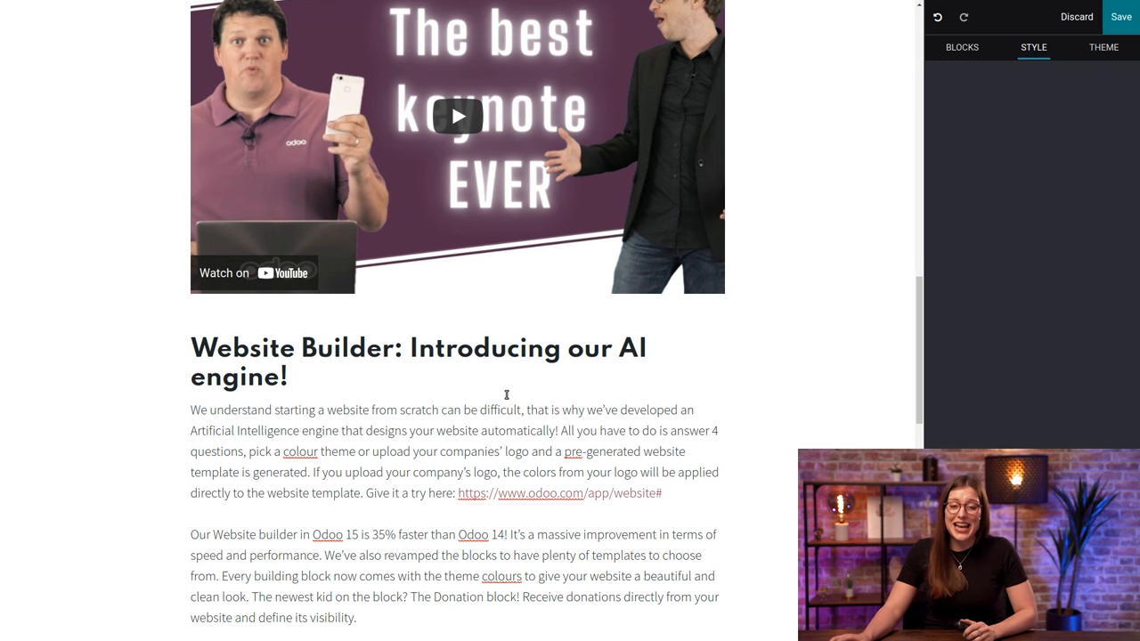
# Step: Insert an Image block with the Make a Donation screenshot after the Email Marketing paragraph
pyautogui.scroll(-3)
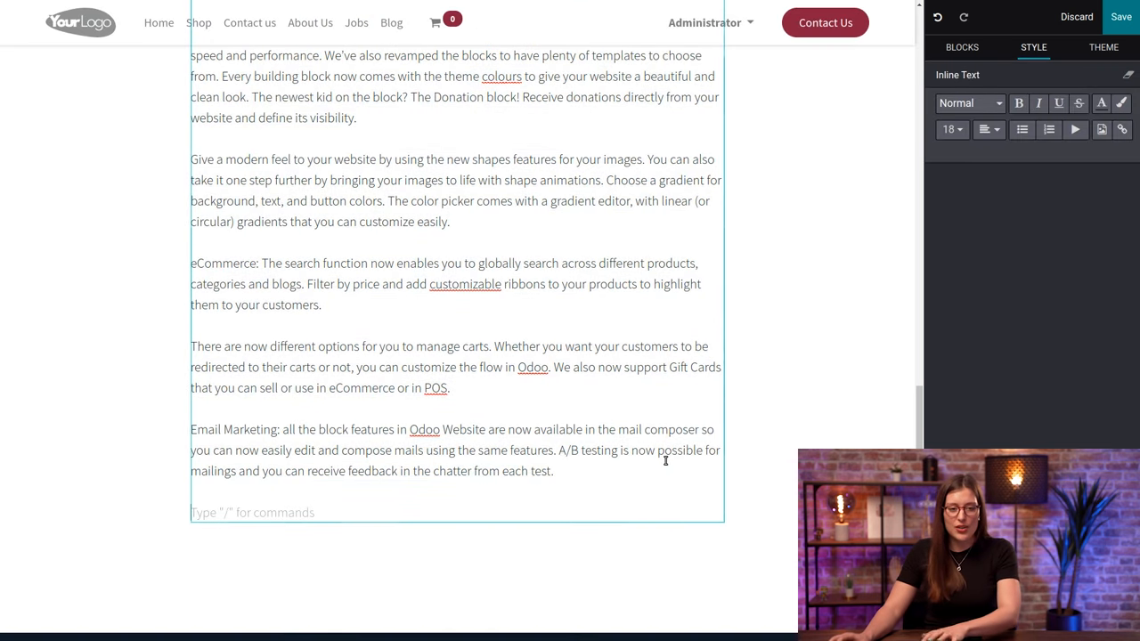
pyautogui.write('/im')
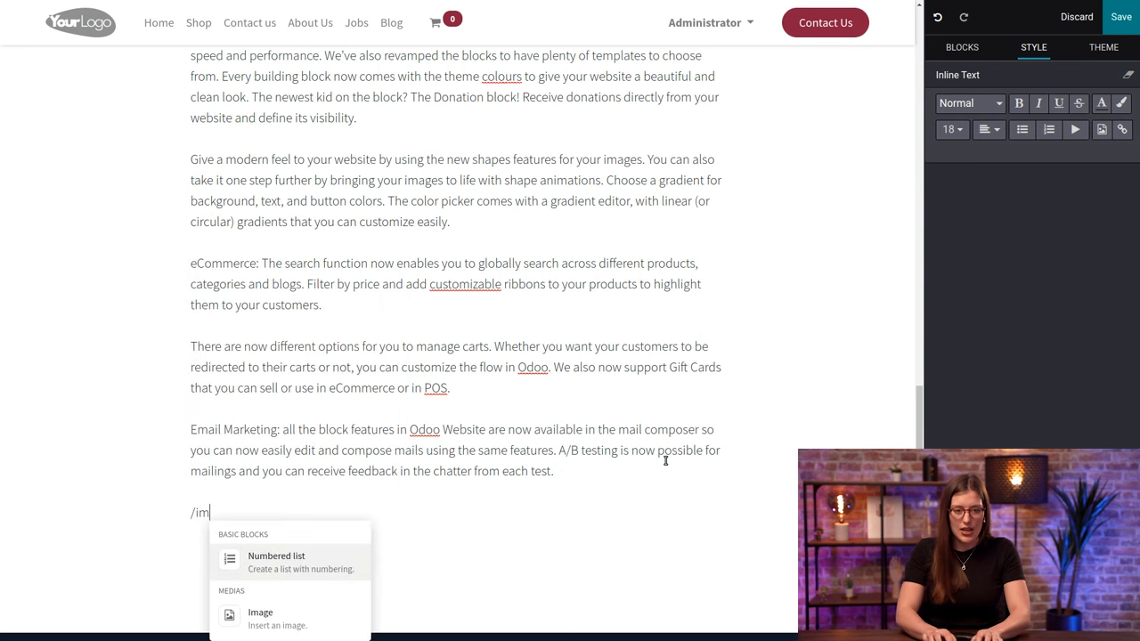
pyautogui.click(260, 613)
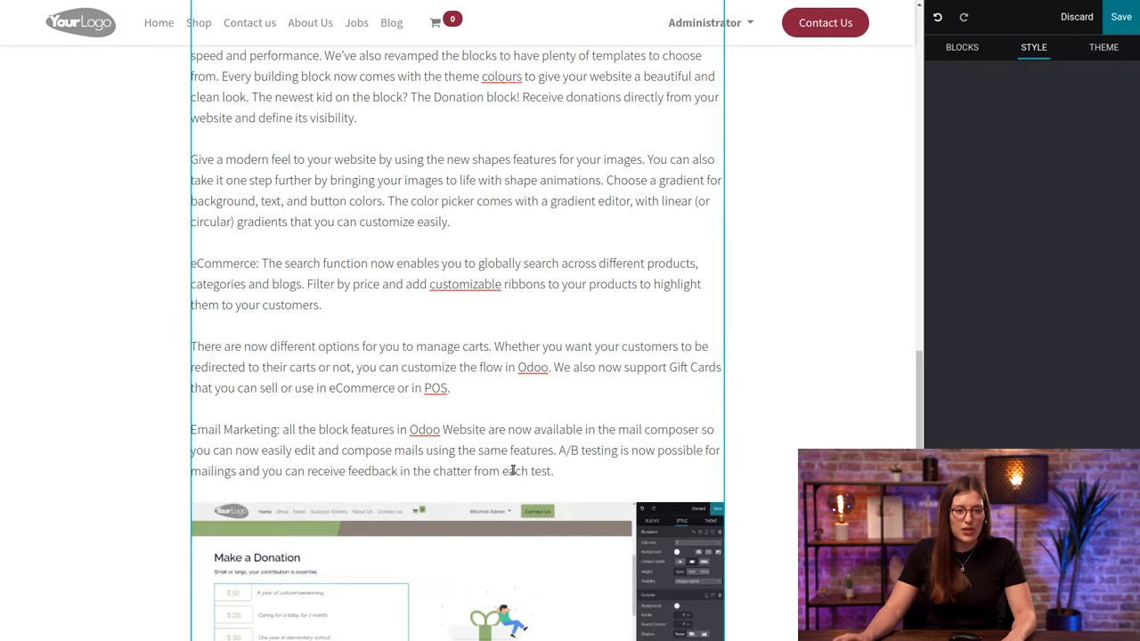
pyautogui.scroll(-3)
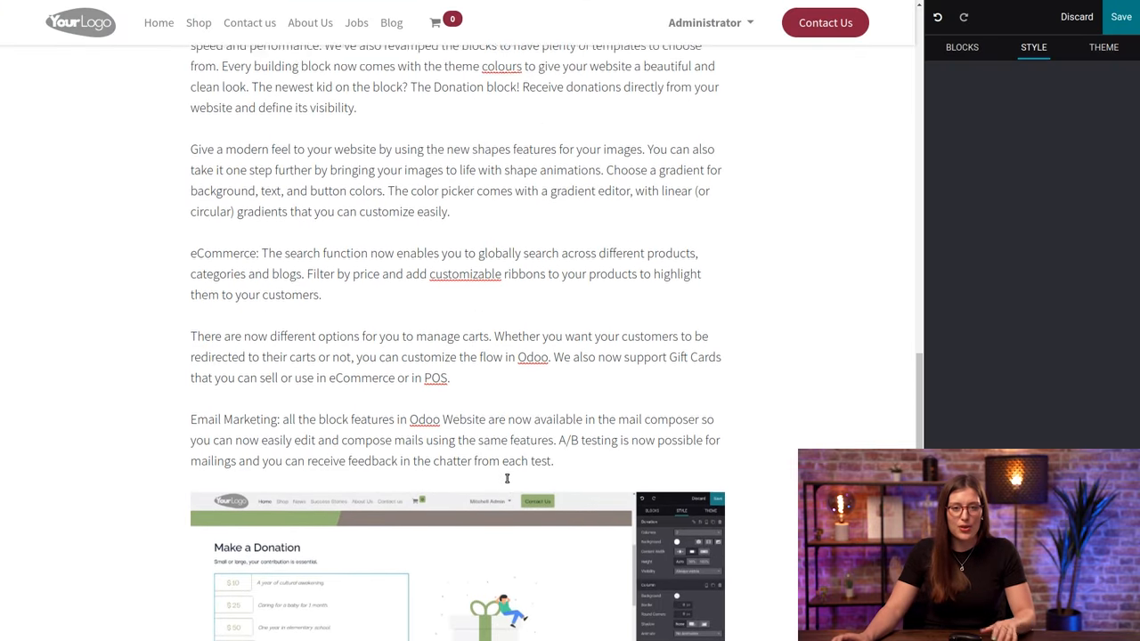
pyautogui.scroll(-3)
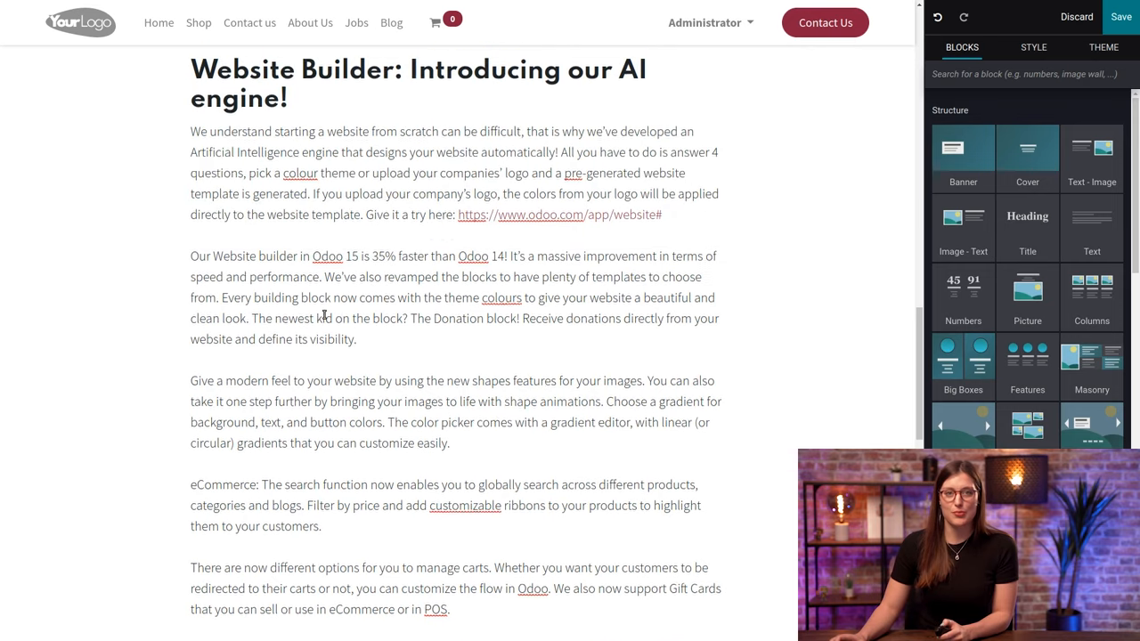
# Step: Apply bold to the selected "Ctrl-K Shortcuts:" label
pyautogui.scroll(-3)
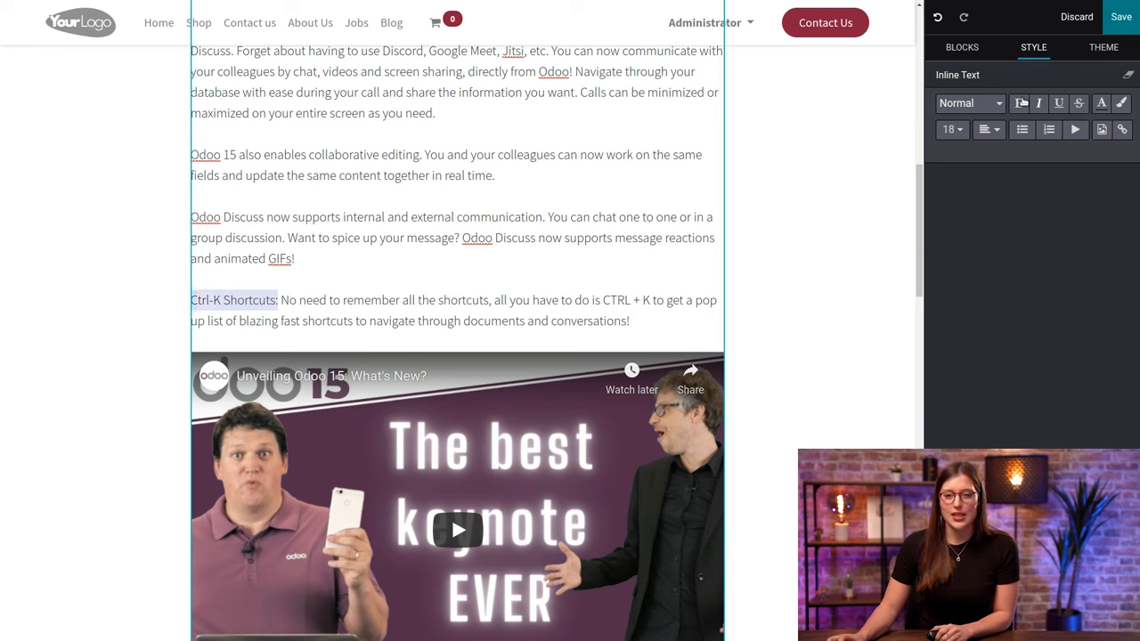
pyautogui.click(1018, 103)
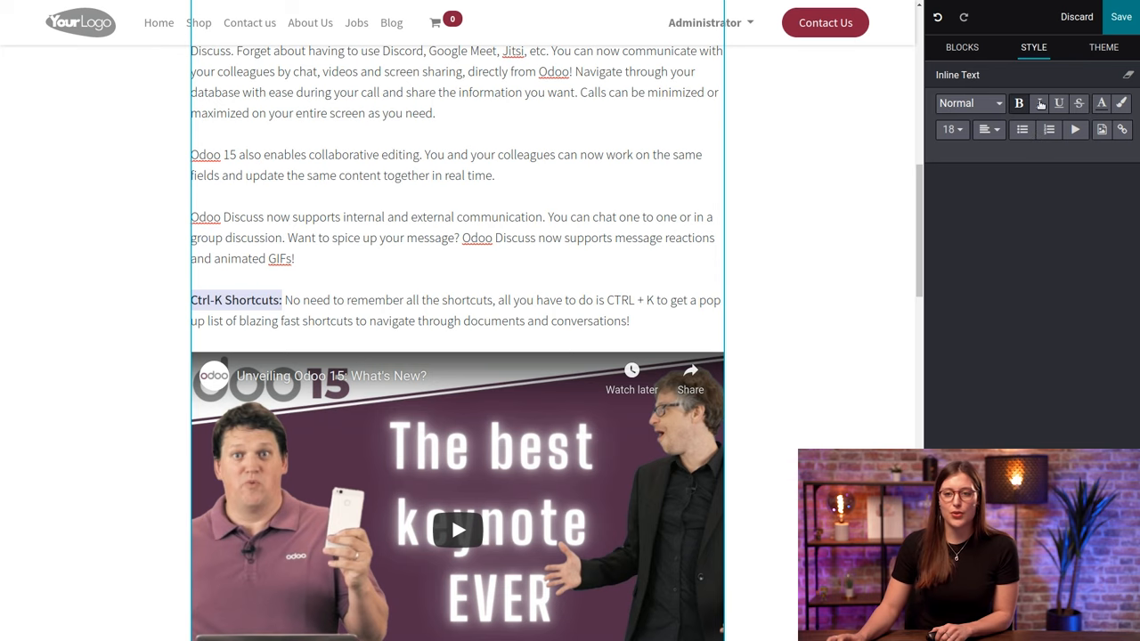
pyautogui.scroll(-3)
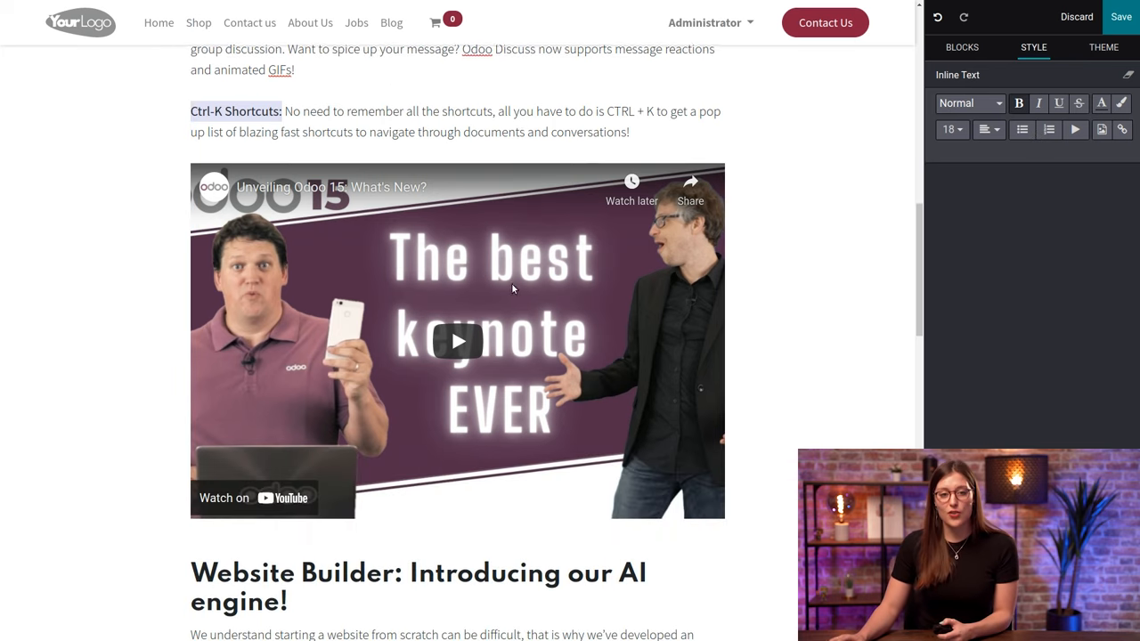
# Step: Italicize the phrase "A/B testing" in the Email Marketing paragraph via the Style panel
pyautogui.scroll(-3)
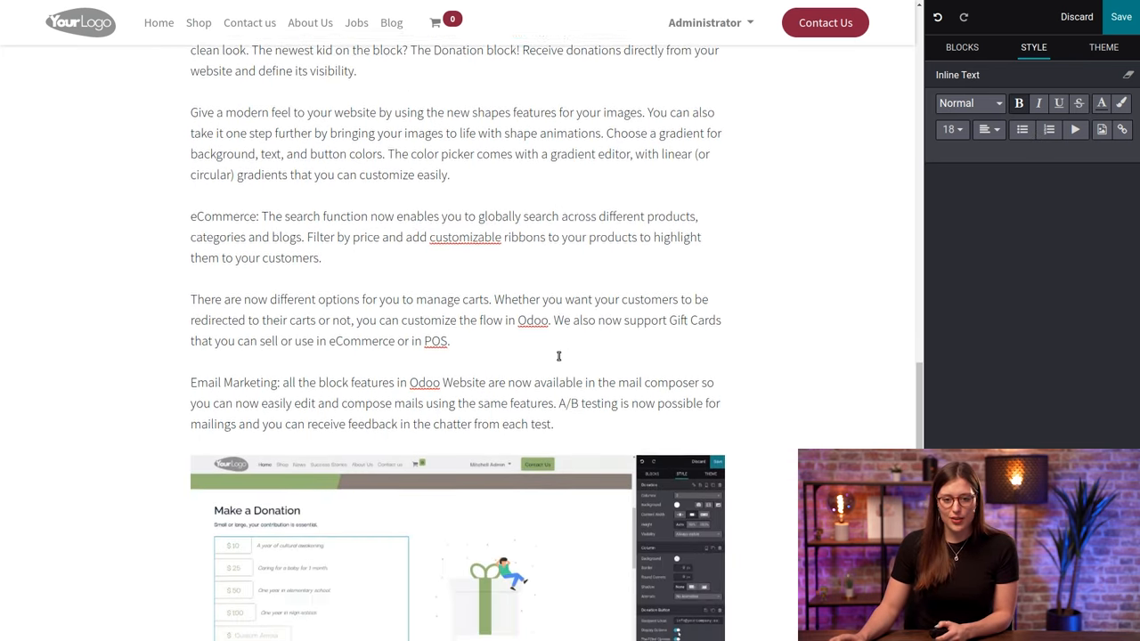
pyautogui.scroll(-3)
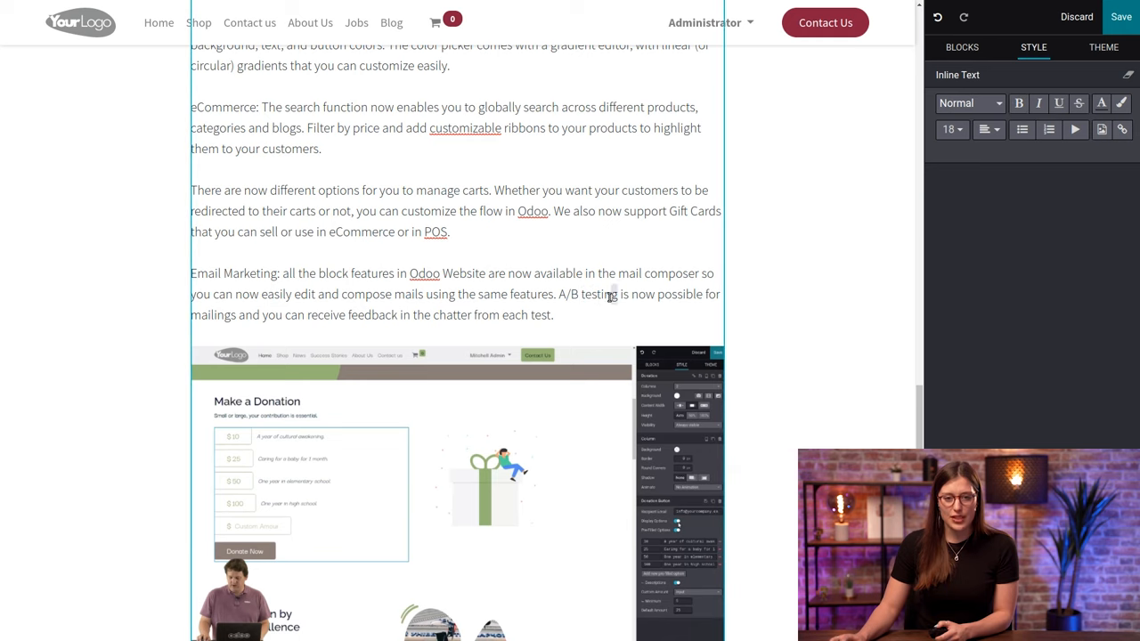
pyautogui.doubleClick(588, 294)
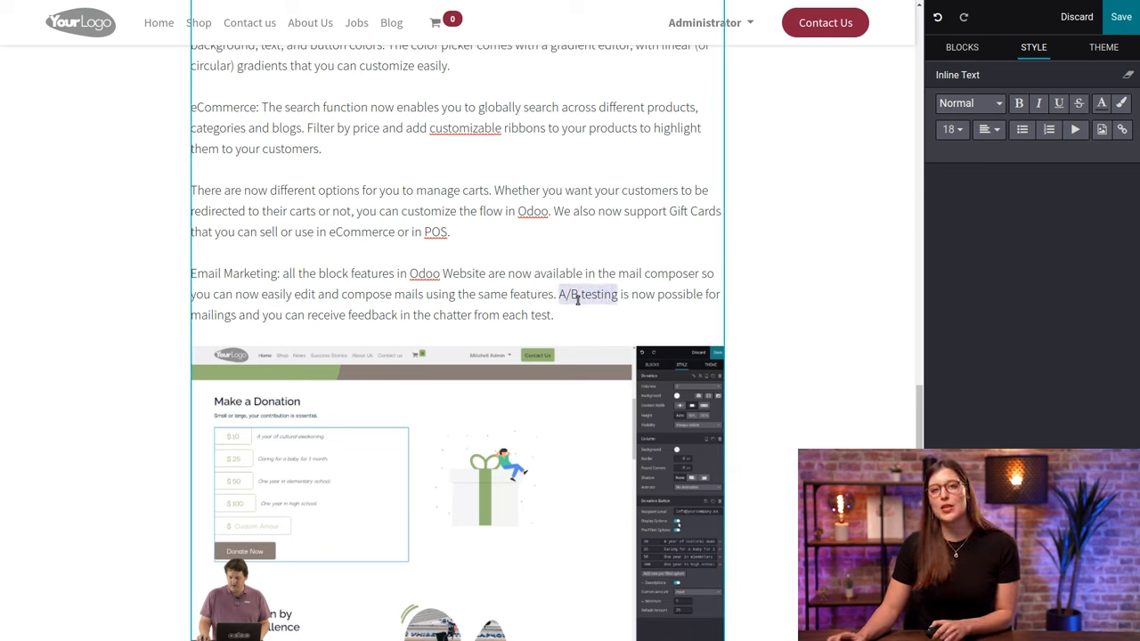
pyautogui.click(1038, 103)
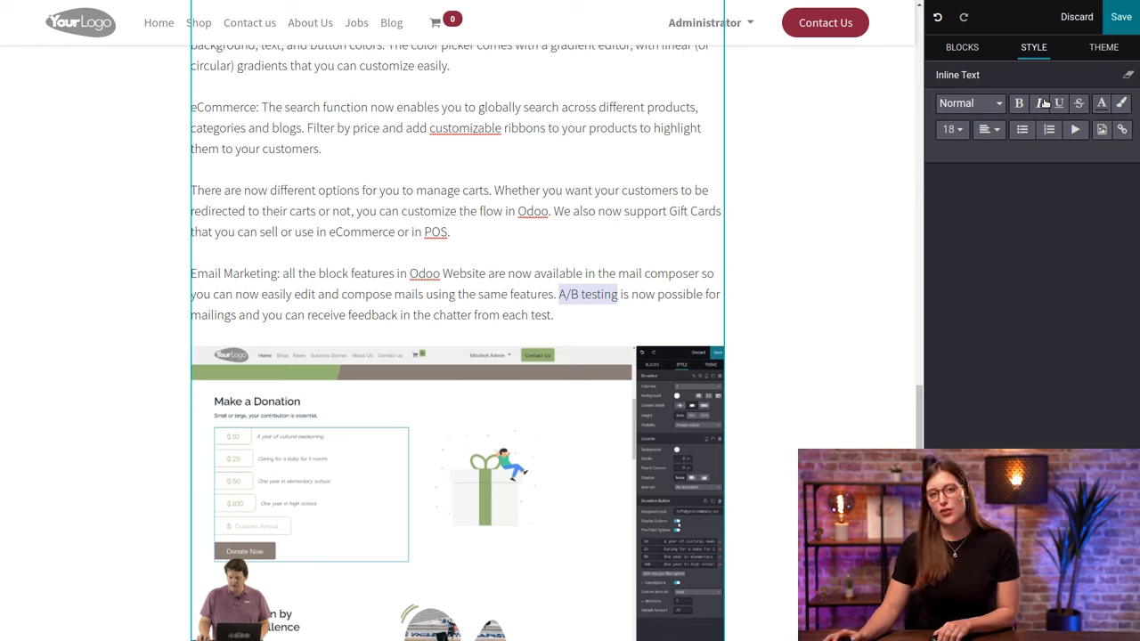
pyautogui.click(1038, 103)
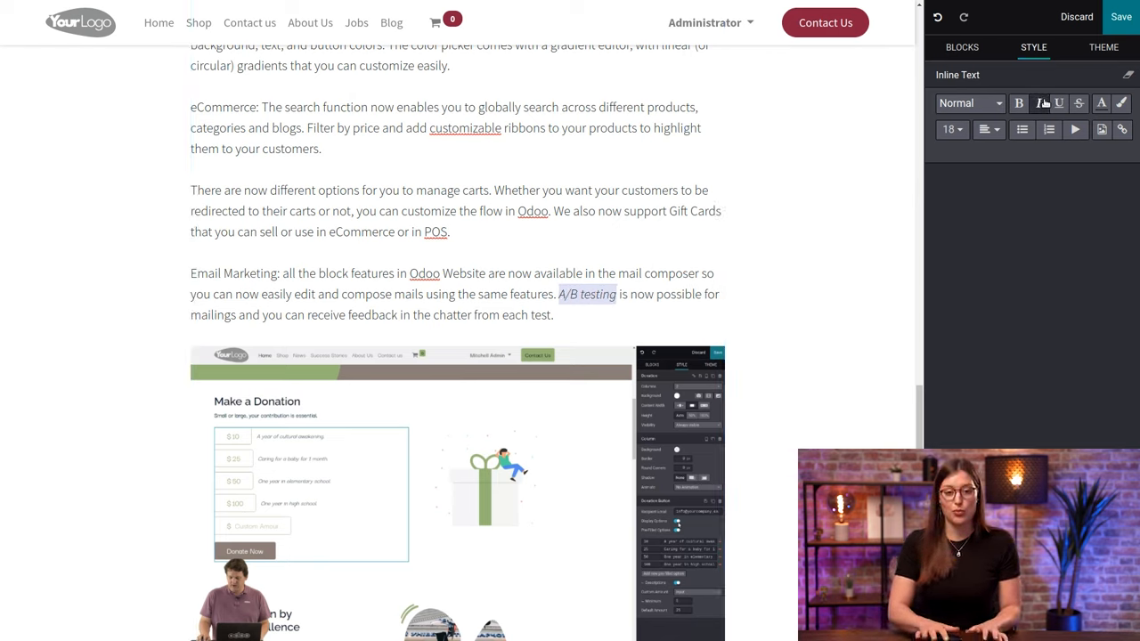